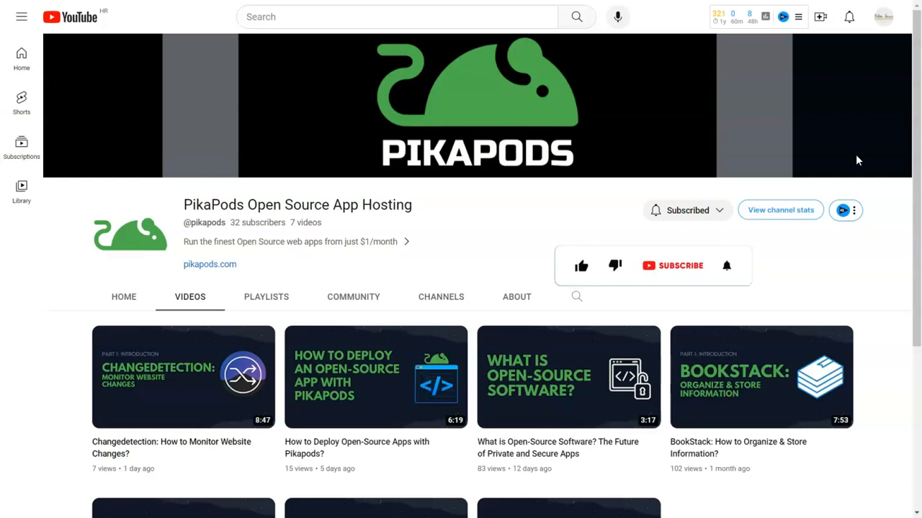
# Open PikaPods' Available Apps catalogue and scroll down to the Monica card.
pyautogui.click(581, 265)
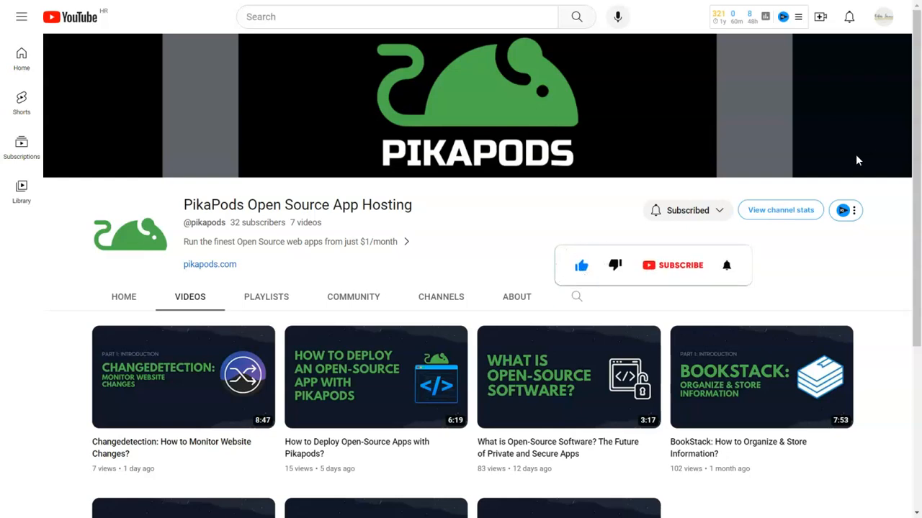
pyautogui.click(672, 265)
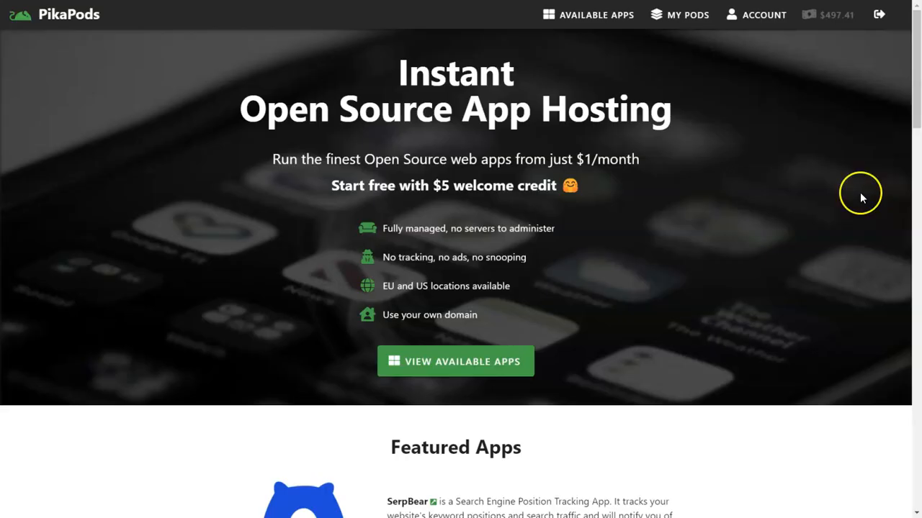
pyautogui.scroll(-3)
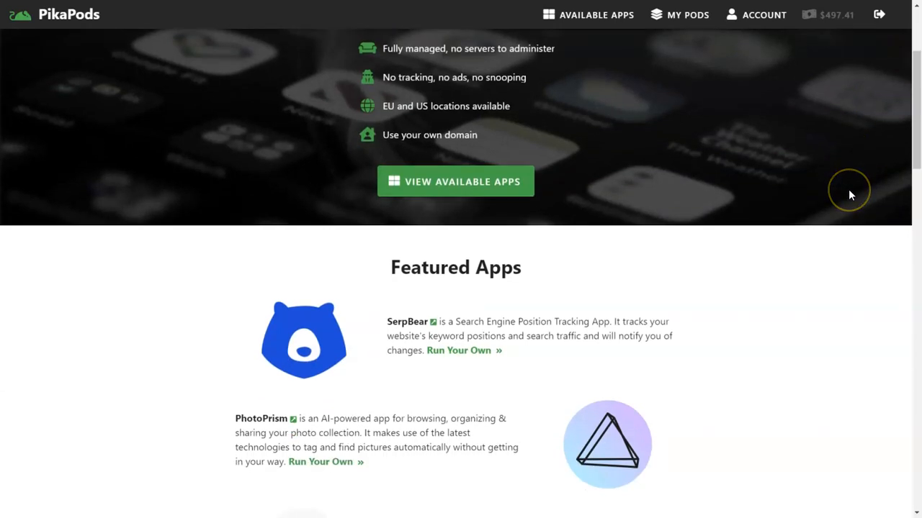
pyautogui.scroll(-3)
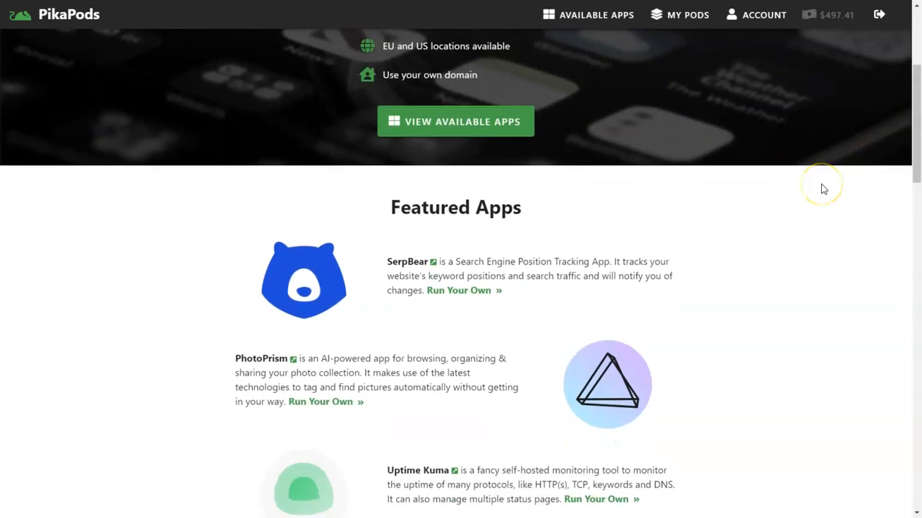
pyautogui.scroll(-3)
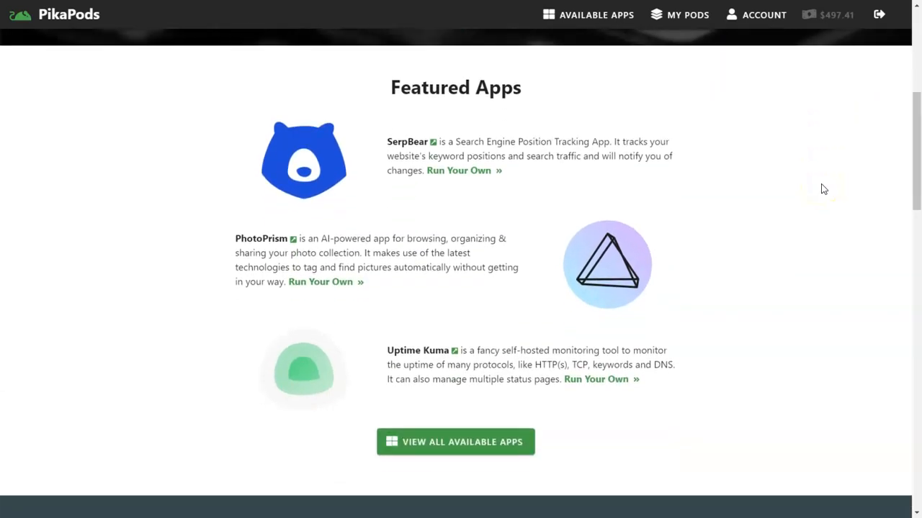
pyautogui.click(596, 14)
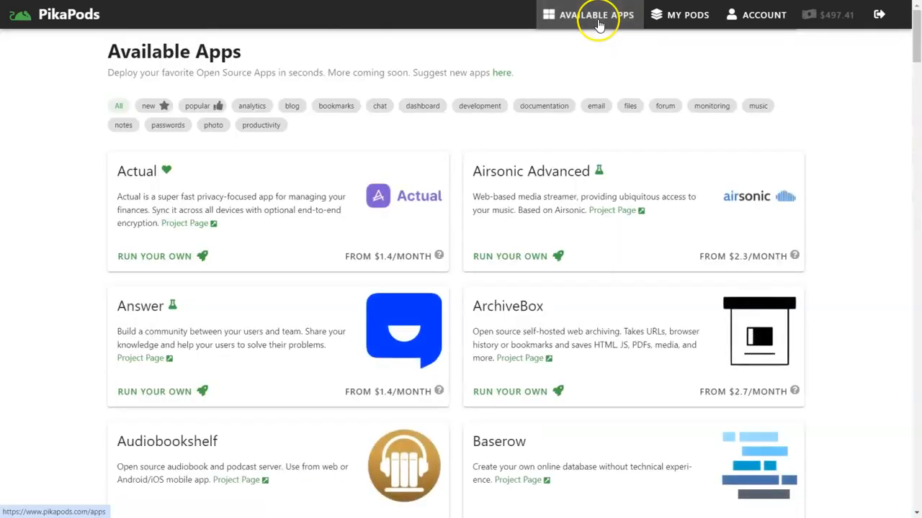
pyautogui.moveTo(734, 97)
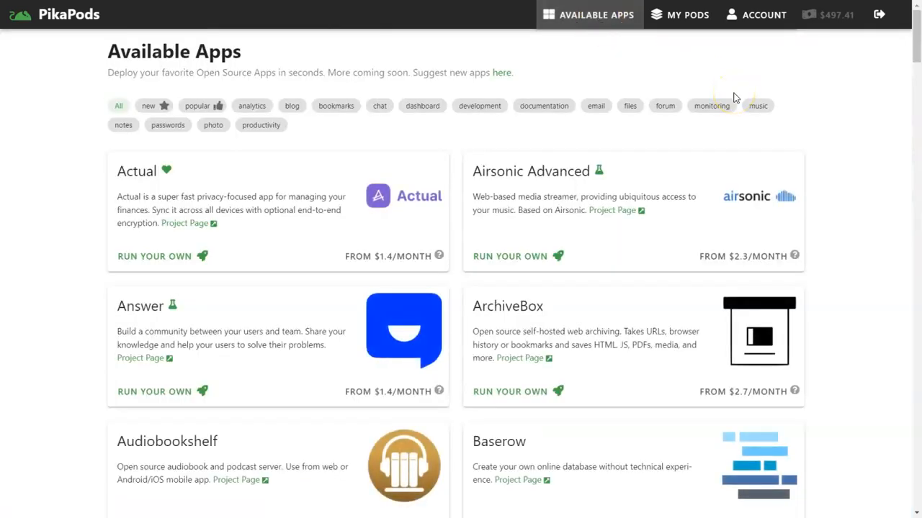
pyautogui.scroll(-3)
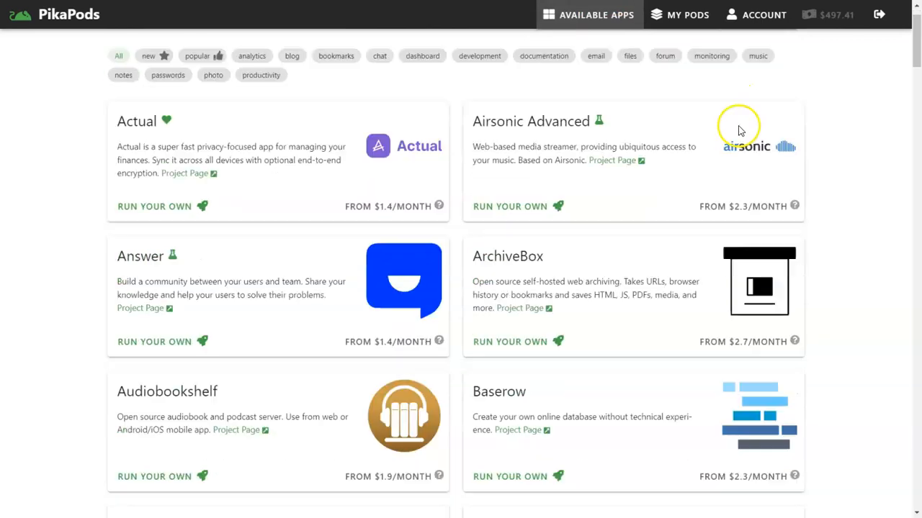
pyautogui.scroll(-3)
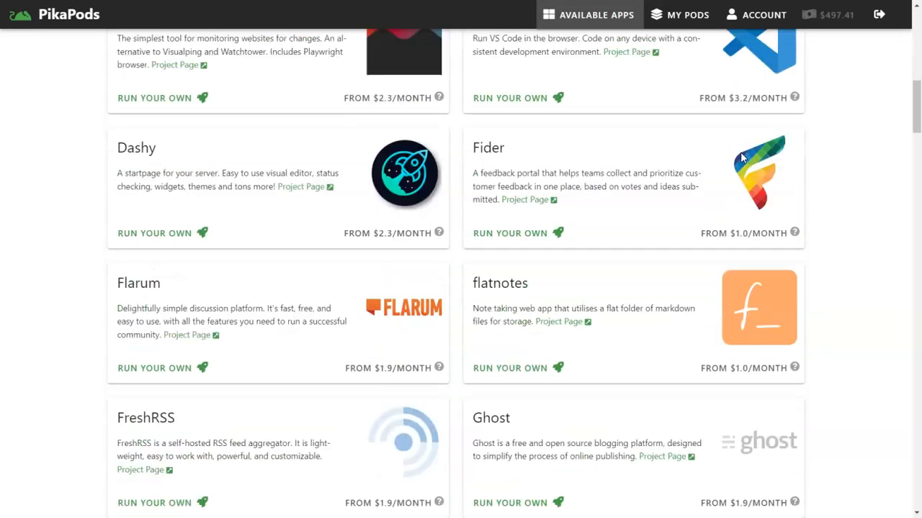
pyautogui.scroll(-3)
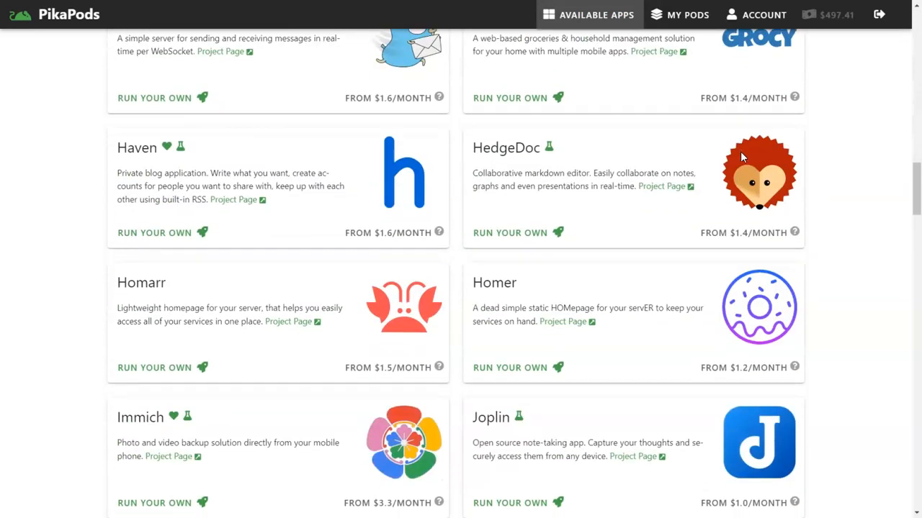
pyautogui.scroll(-3)
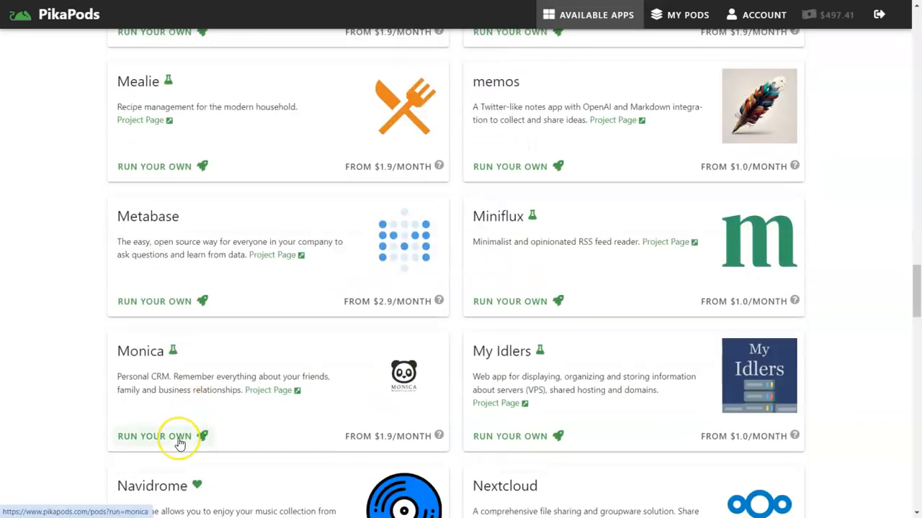
# Add the 'My Monica Pod' Monica pod in the EU region and open it.
pyautogui.click(154, 436)
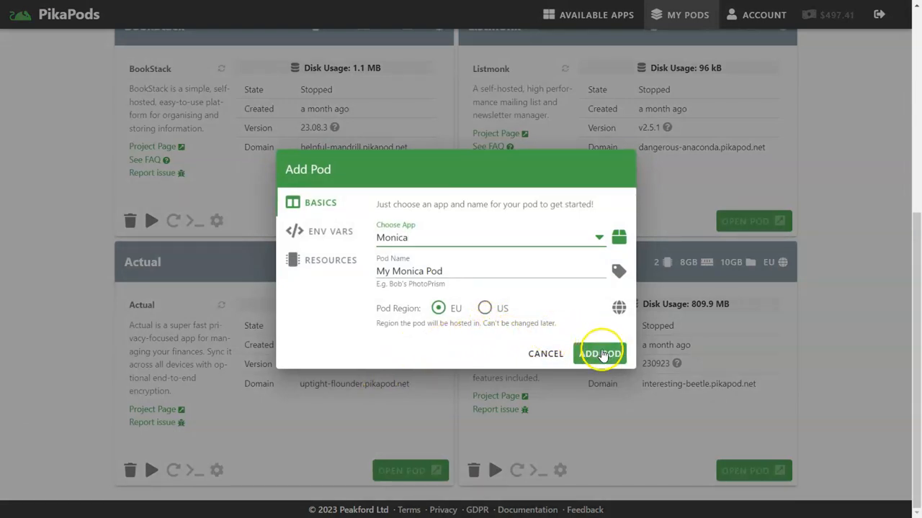
pyautogui.click(599, 354)
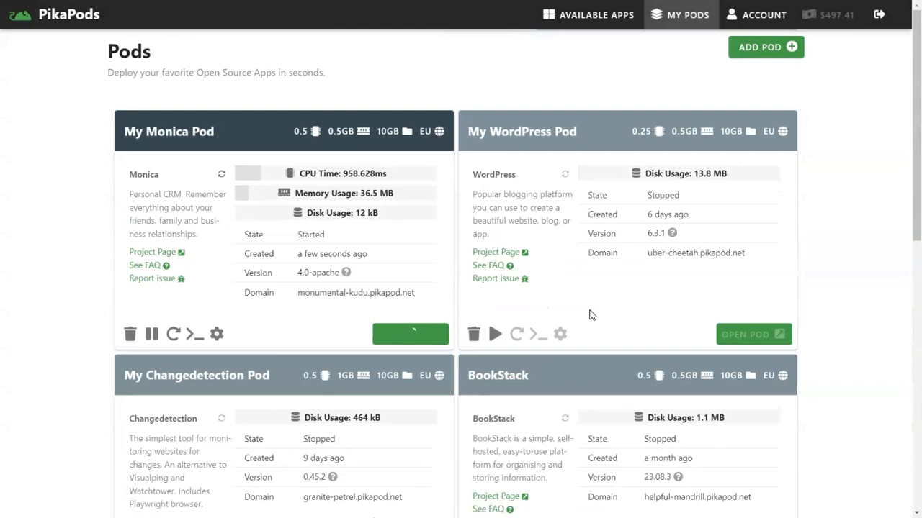
pyautogui.click(410, 333)
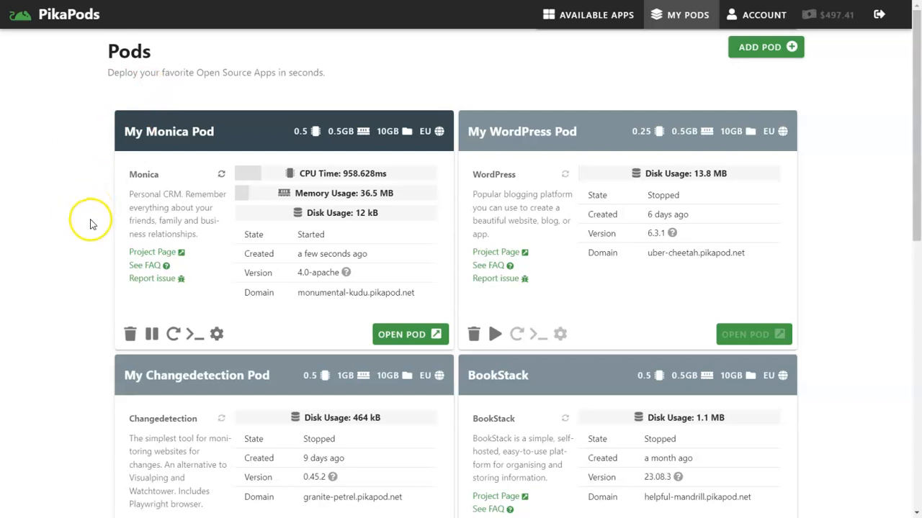
pyautogui.click(410, 334)
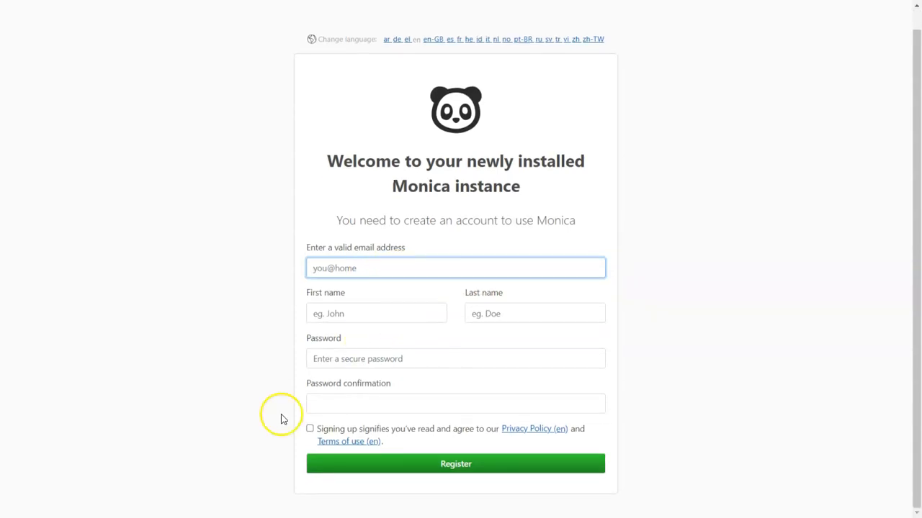
# Accept the terms and register, then view Contacts, Dashboard, Journal and Settings.
pyautogui.click(310, 428)
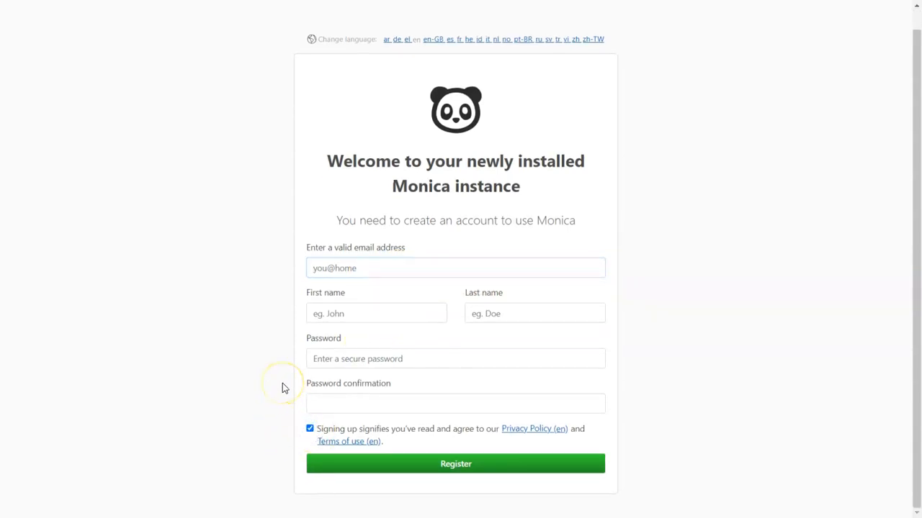
pyautogui.click(456, 464)
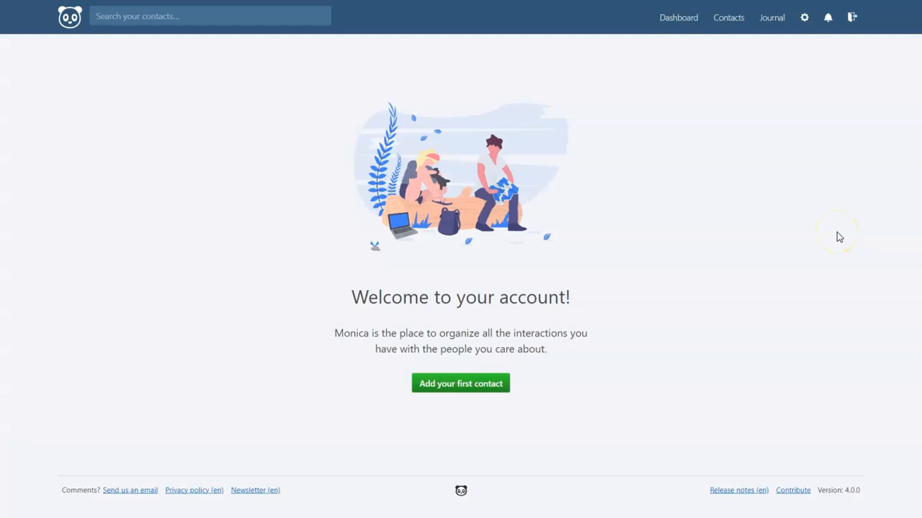
pyautogui.moveTo(697, 35)
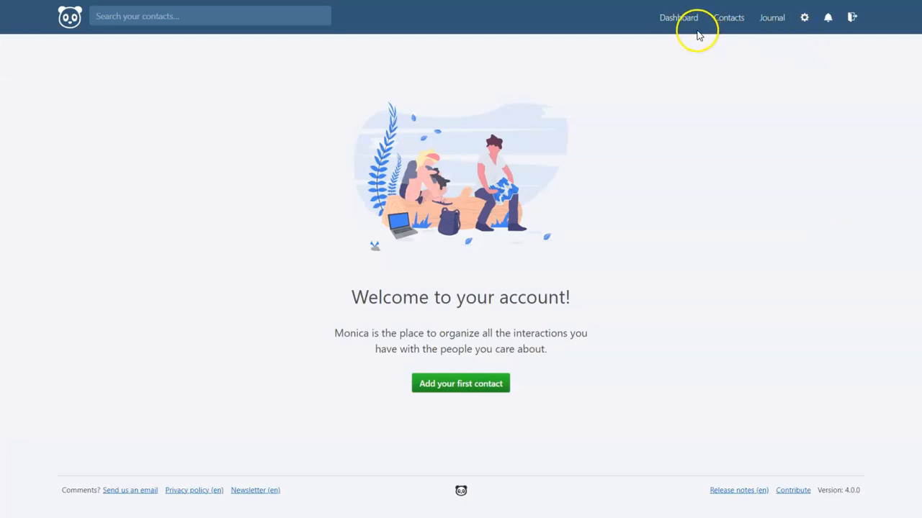
pyautogui.click(728, 17)
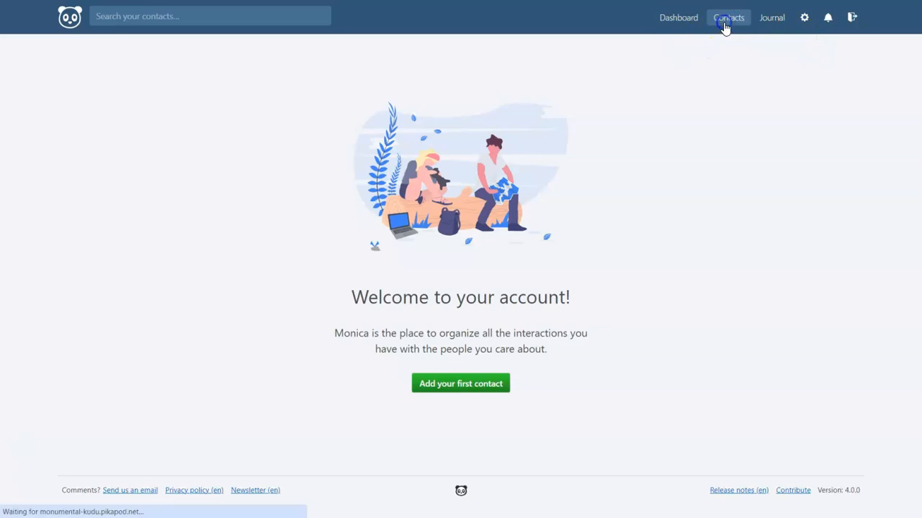
pyautogui.click(727, 18)
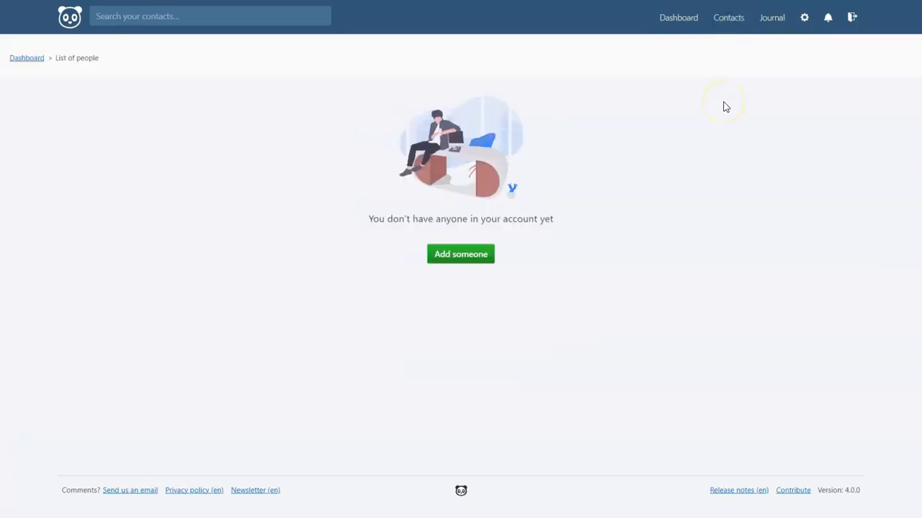
pyautogui.click(677, 17)
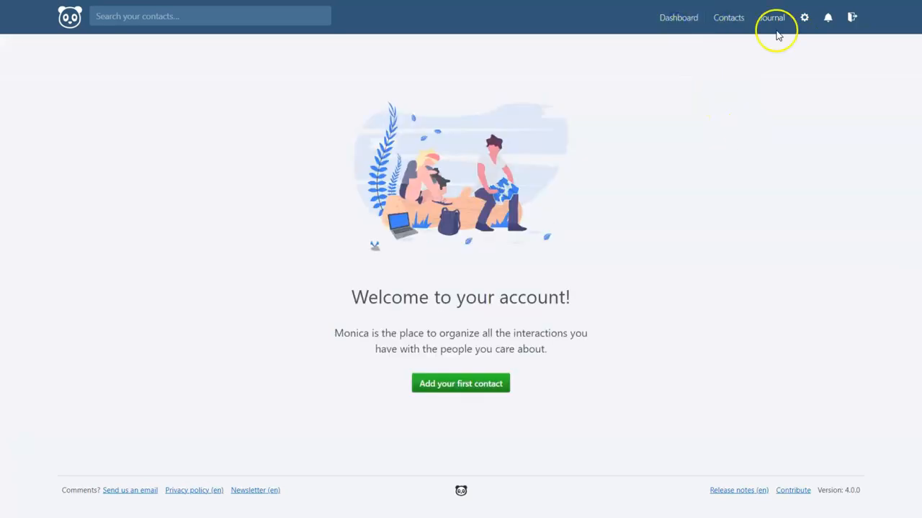
pyautogui.click(771, 17)
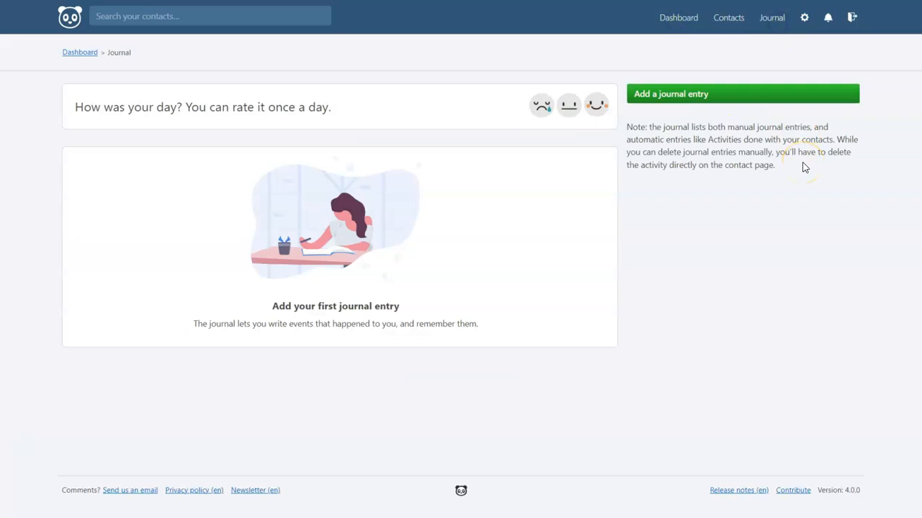
pyautogui.click(804, 17)
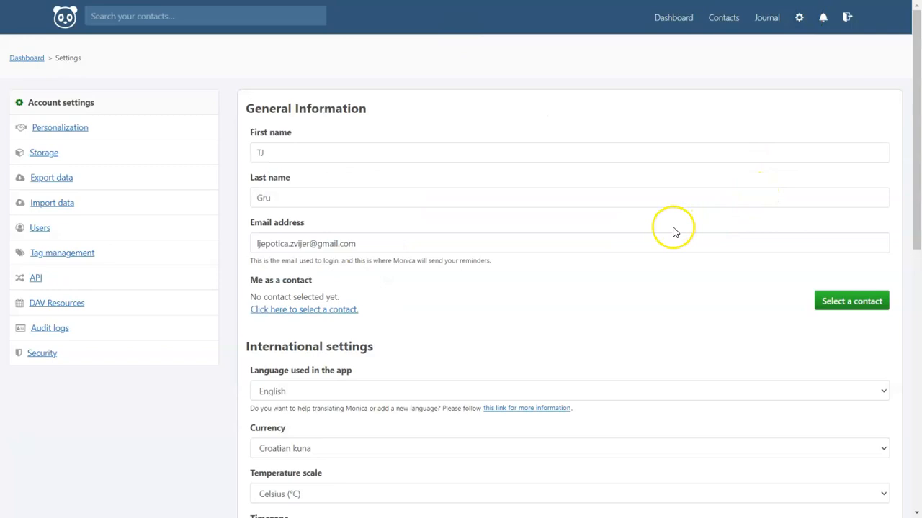
# Go back from Settings to the Monica welcome dashboard.
pyautogui.click(673, 17)
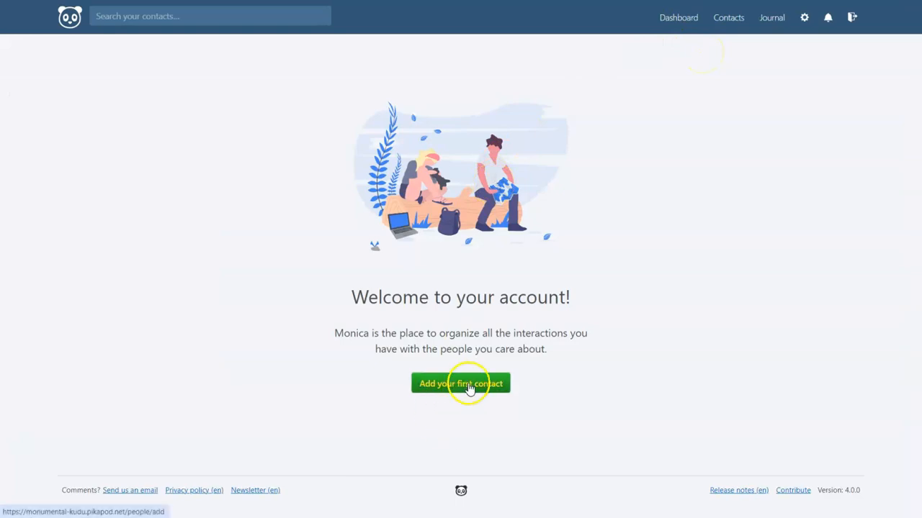
pyautogui.click(460, 383)
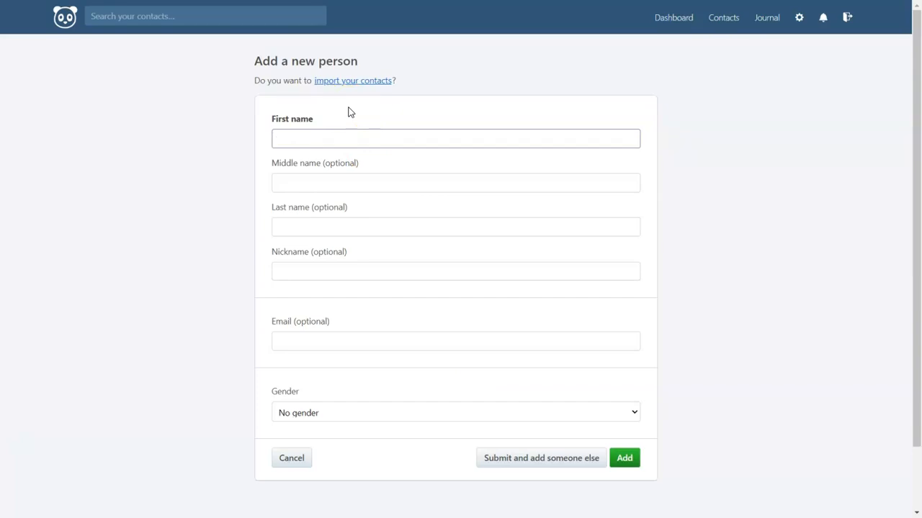
pyautogui.click(455, 138)
pyautogui.write('Antonio')
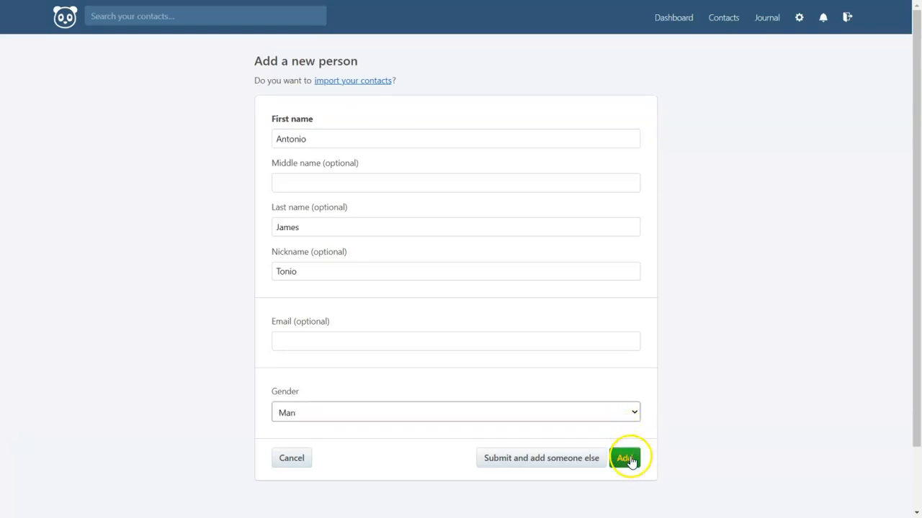
pyautogui.click(625, 458)
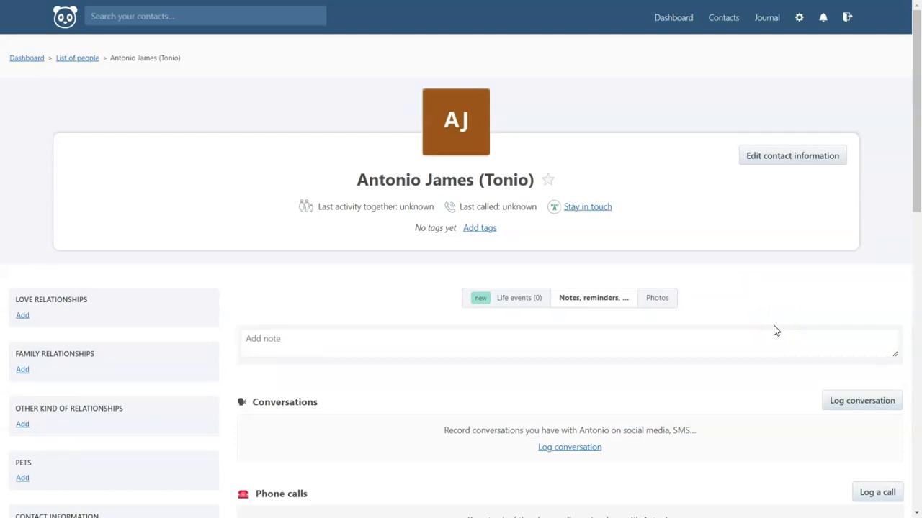
pyautogui.moveTo(735, 307)
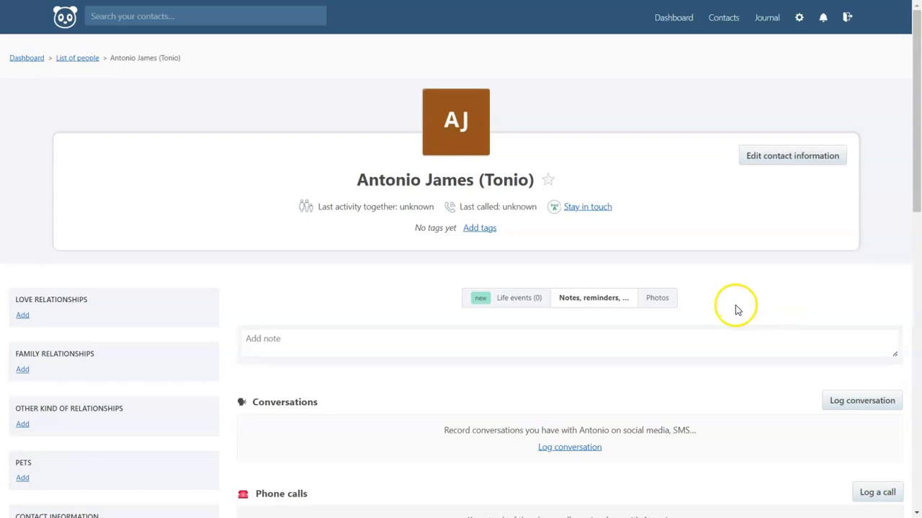
pyautogui.moveTo(684, 231)
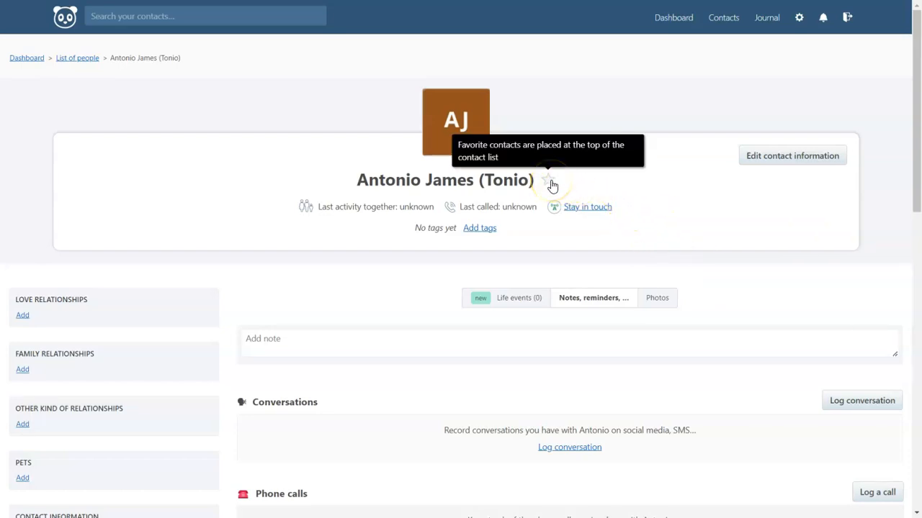
pyautogui.click(549, 180)
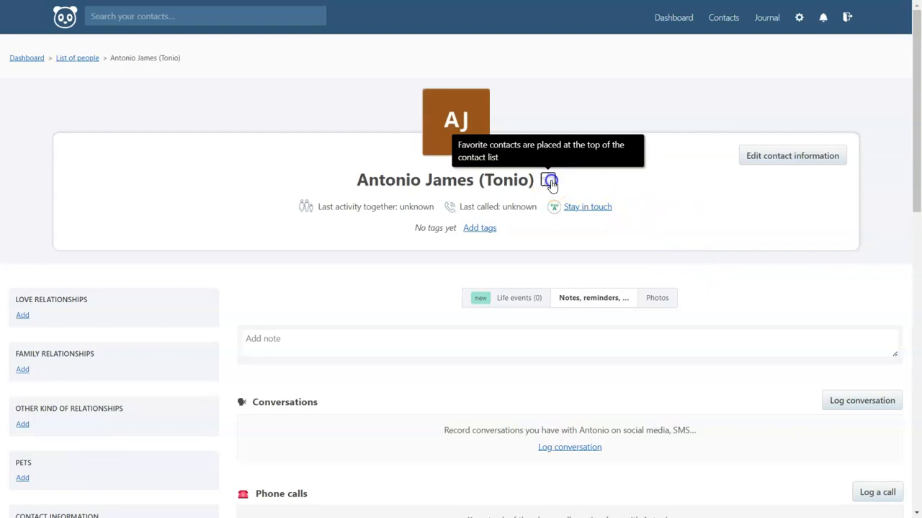
pyautogui.click(548, 180)
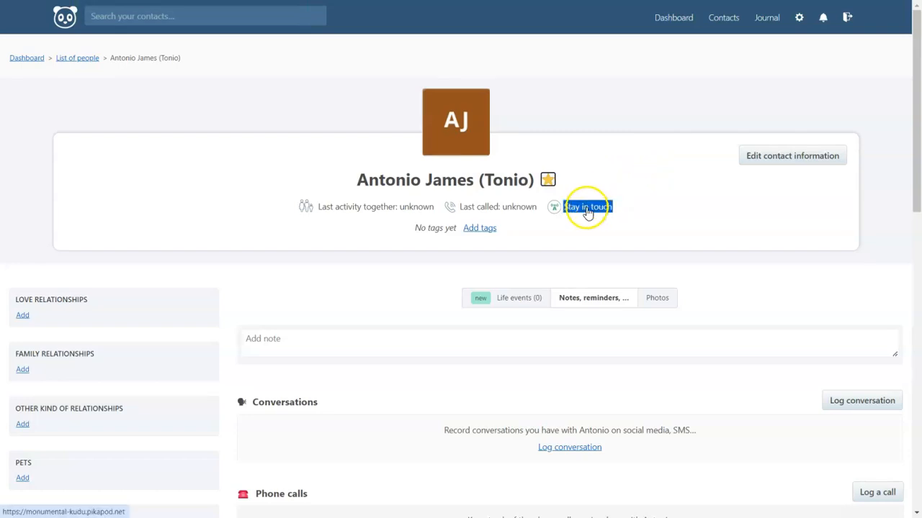
# Turn on a stay-in-touch email reminder for Antonio every 3 days.
pyautogui.click(587, 206)
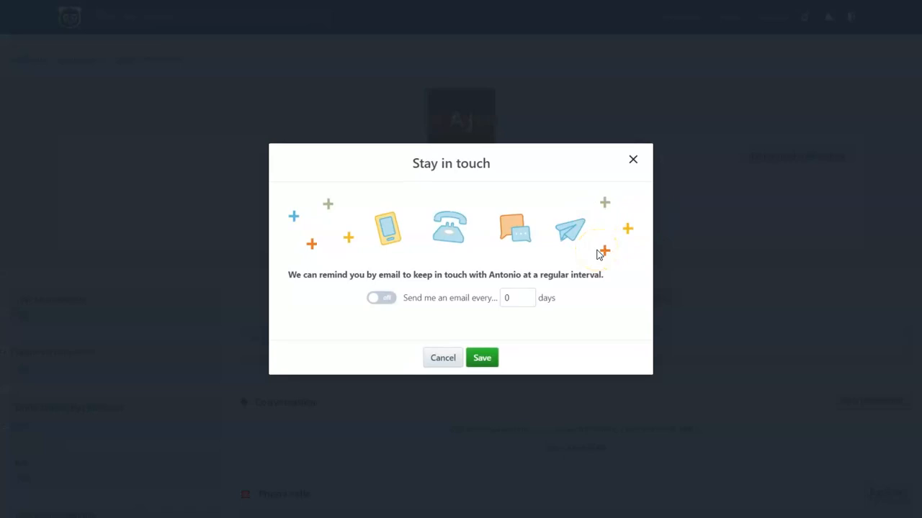
pyautogui.moveTo(460, 237)
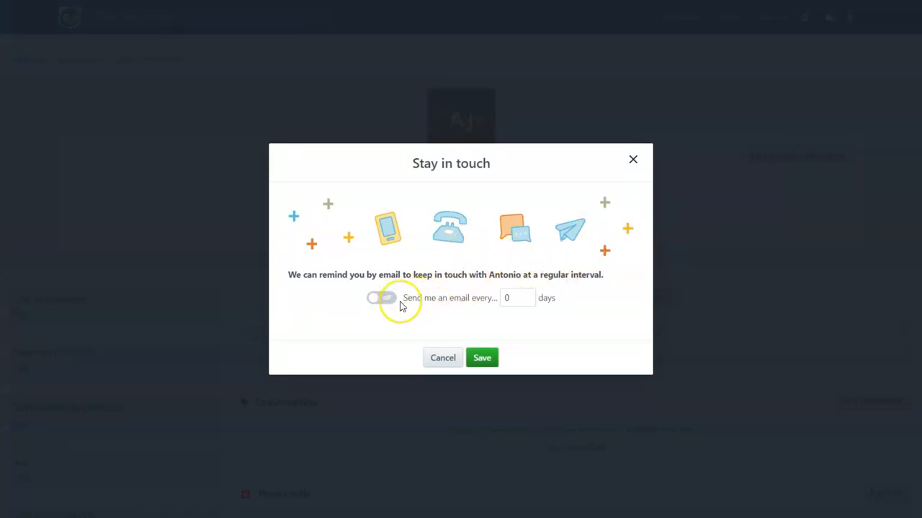
pyautogui.click(382, 297)
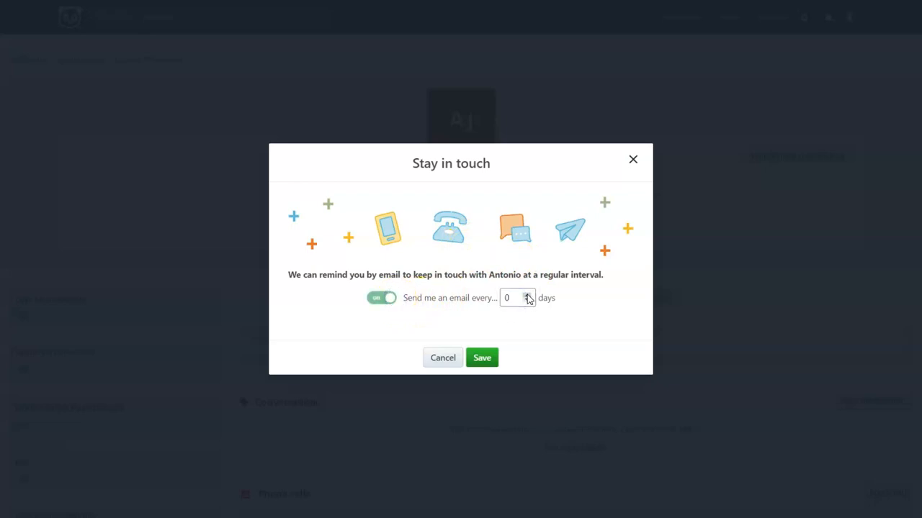
pyautogui.click(511, 297)
pyautogui.write('3')
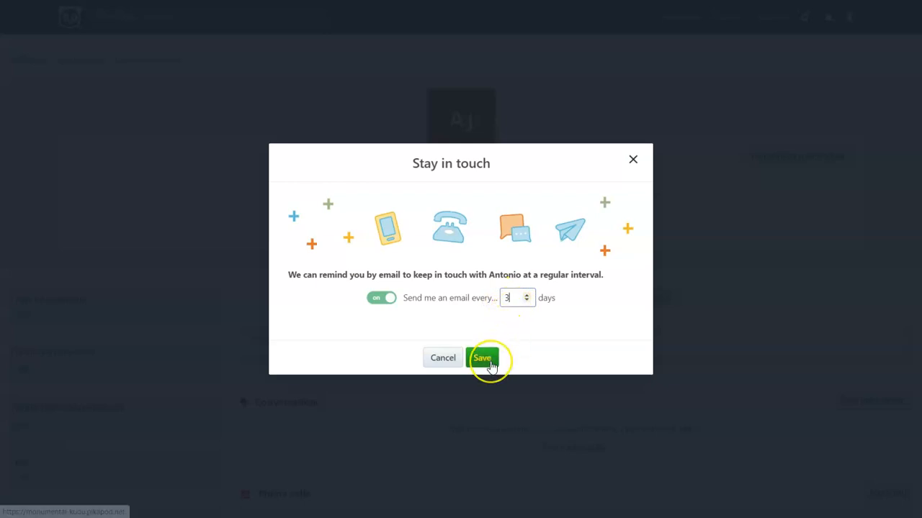
pyautogui.click(482, 358)
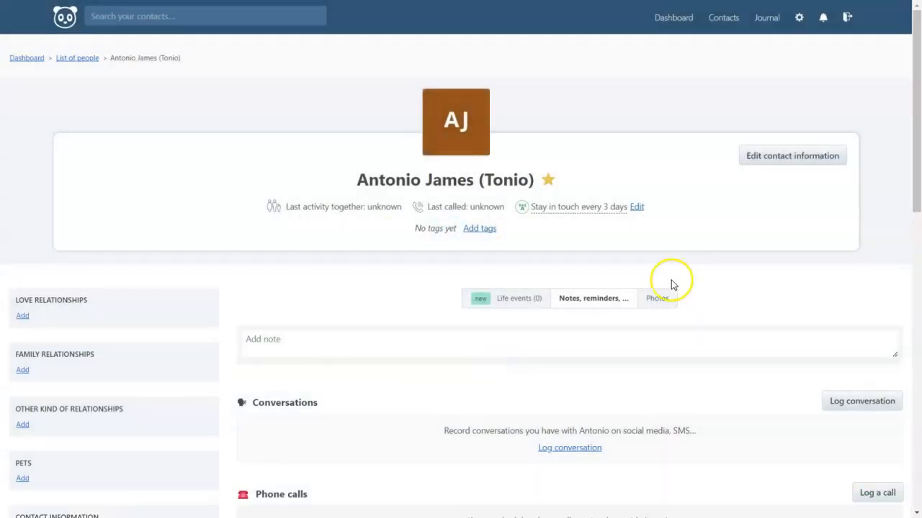
pyautogui.scroll(-3)
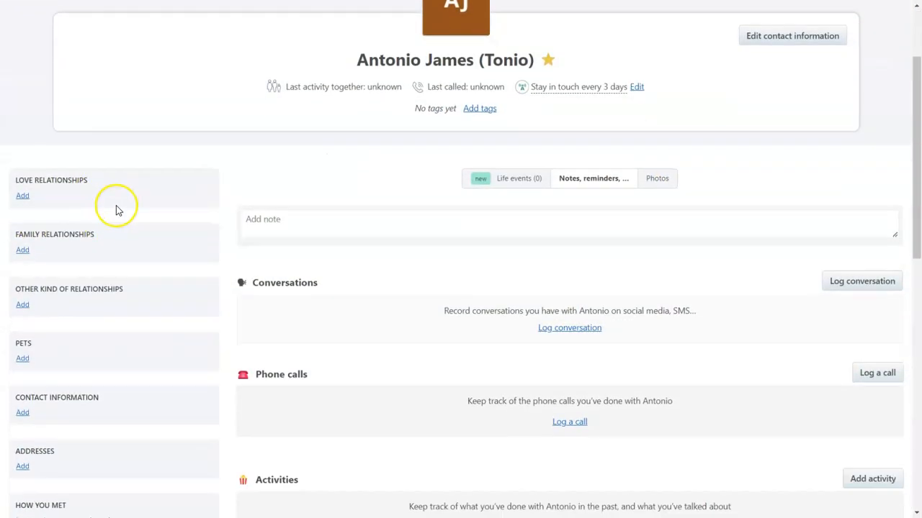
pyautogui.scroll(-3)
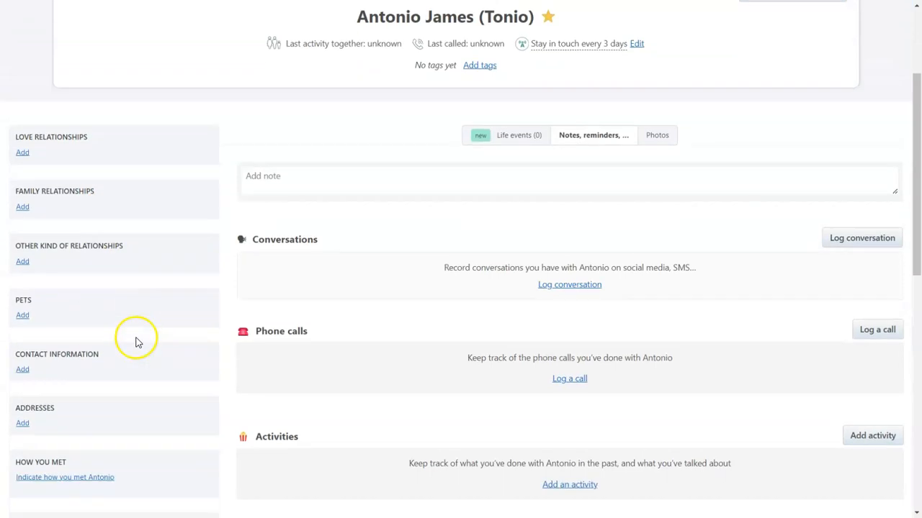
pyautogui.scroll(-3)
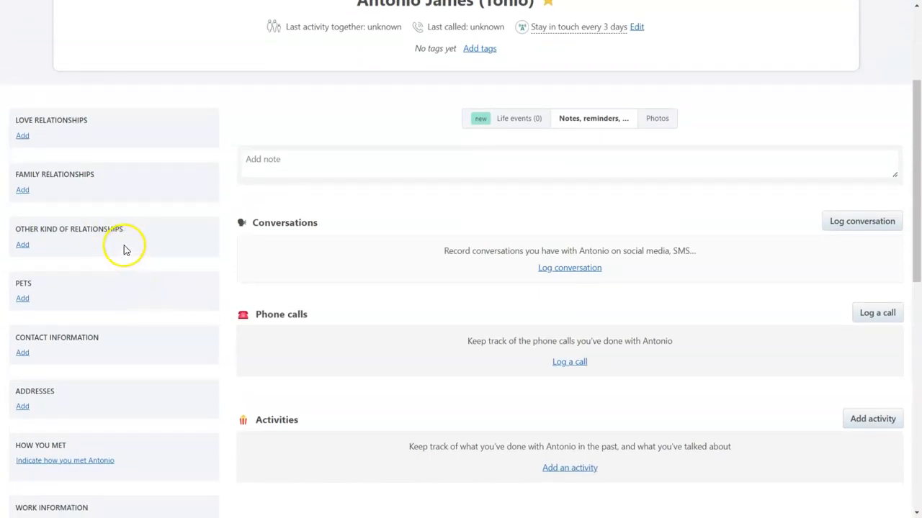
pyautogui.scroll(-3)
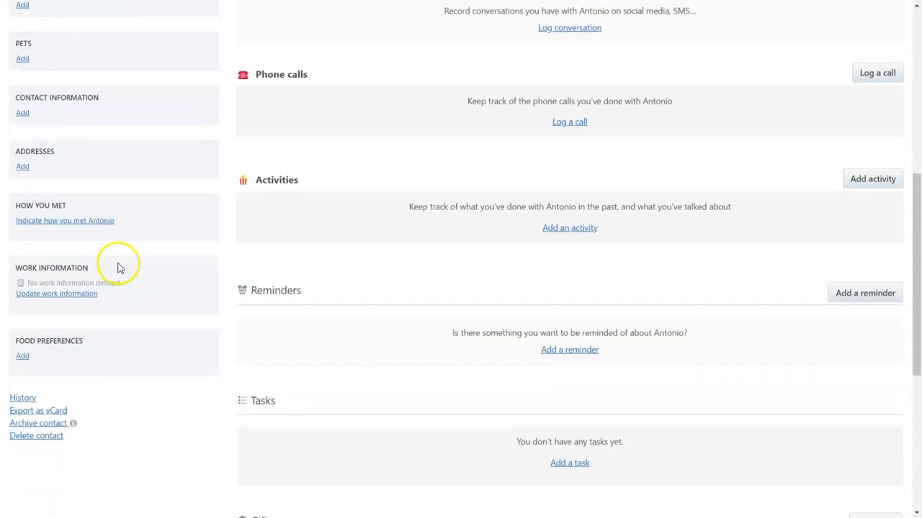
pyautogui.scroll(-3)
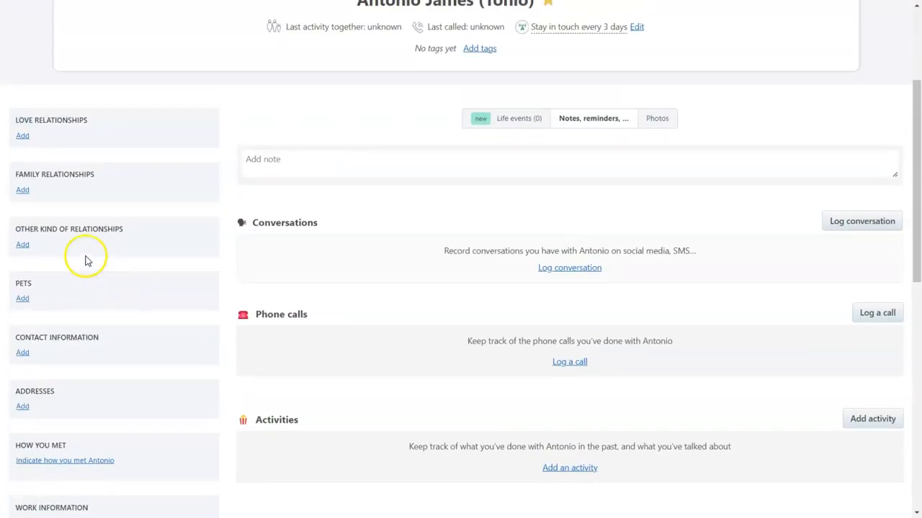
pyautogui.click(22, 244)
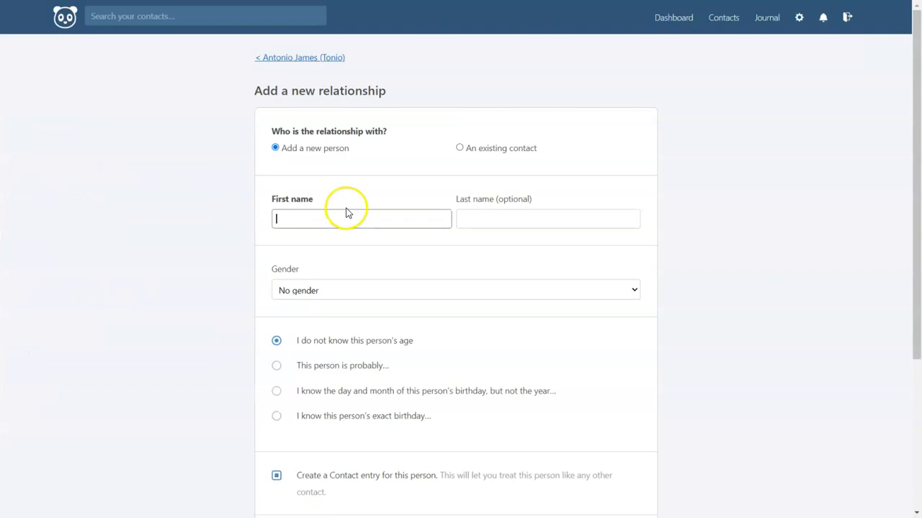
pyautogui.moveTo(352, 165)
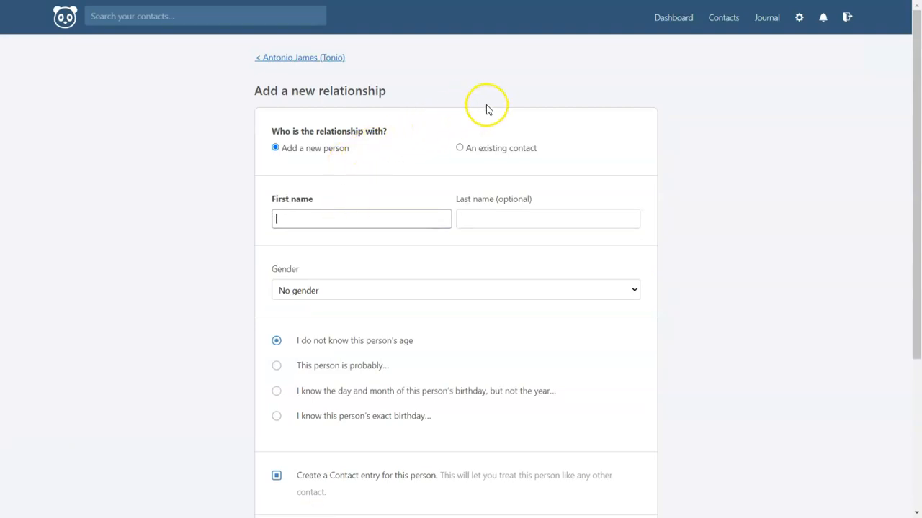
pyautogui.moveTo(492, 110)
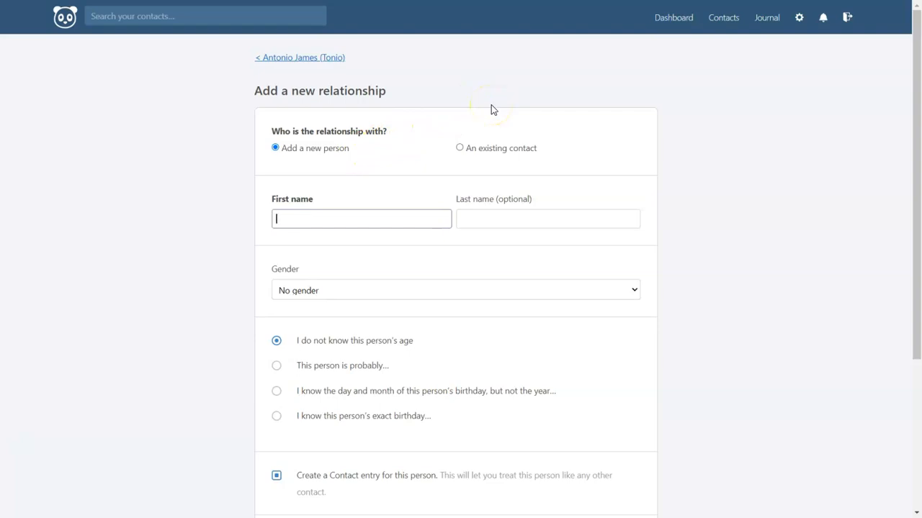
pyautogui.moveTo(388, 101)
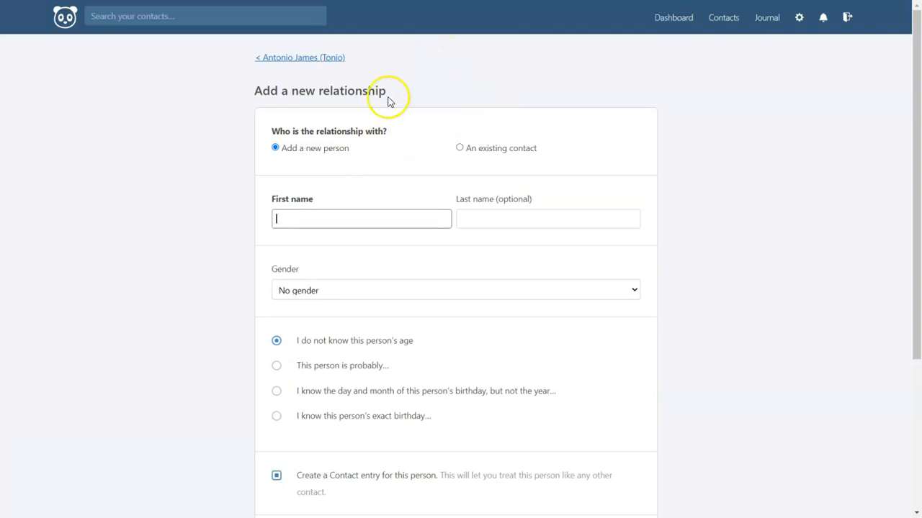
pyautogui.write('Gaby')
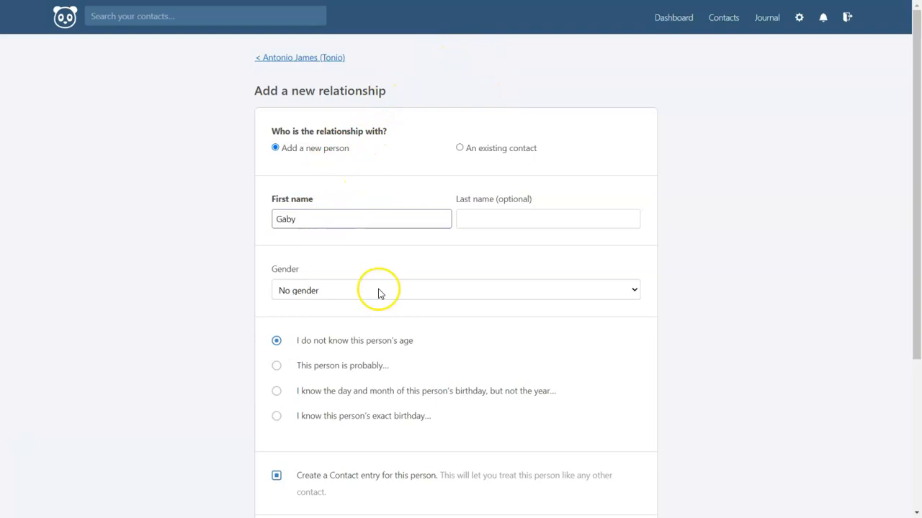
pyautogui.click(455, 290)
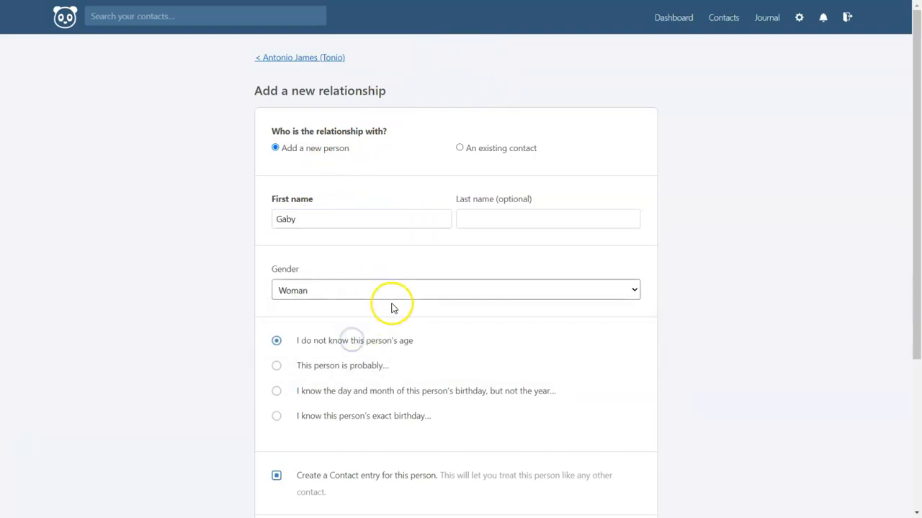
pyautogui.scroll(-3)
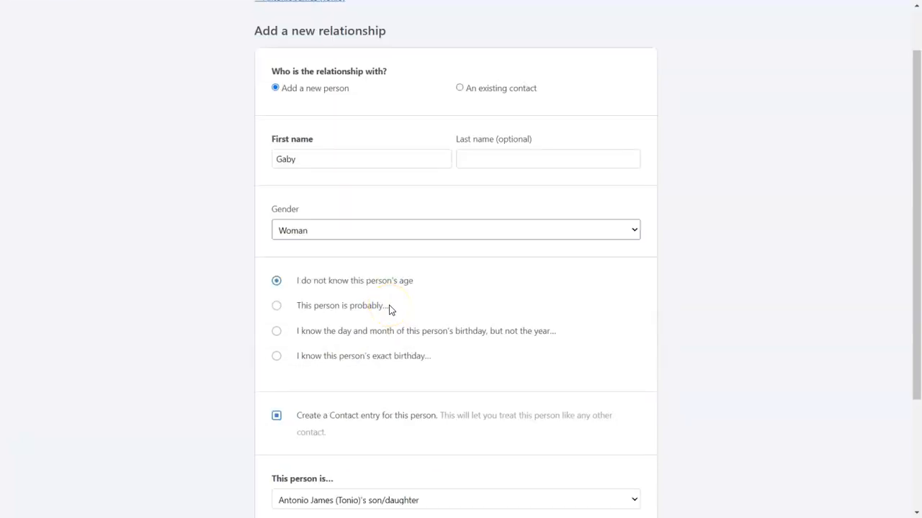
pyautogui.moveTo(344, 358)
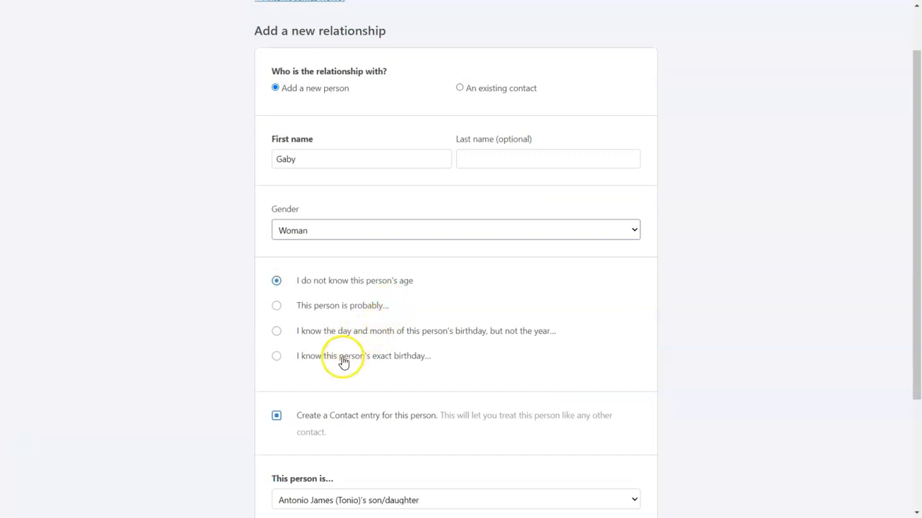
pyautogui.click(277, 355)
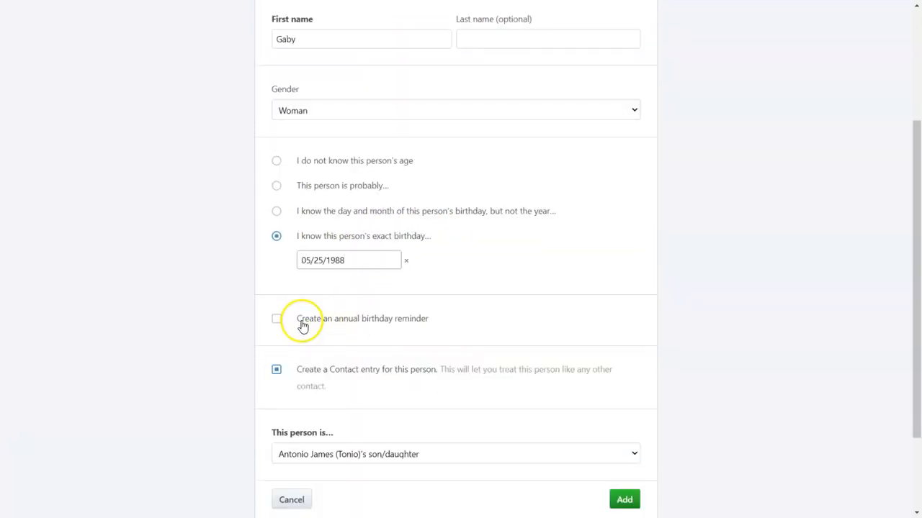
pyautogui.moveTo(308, 323)
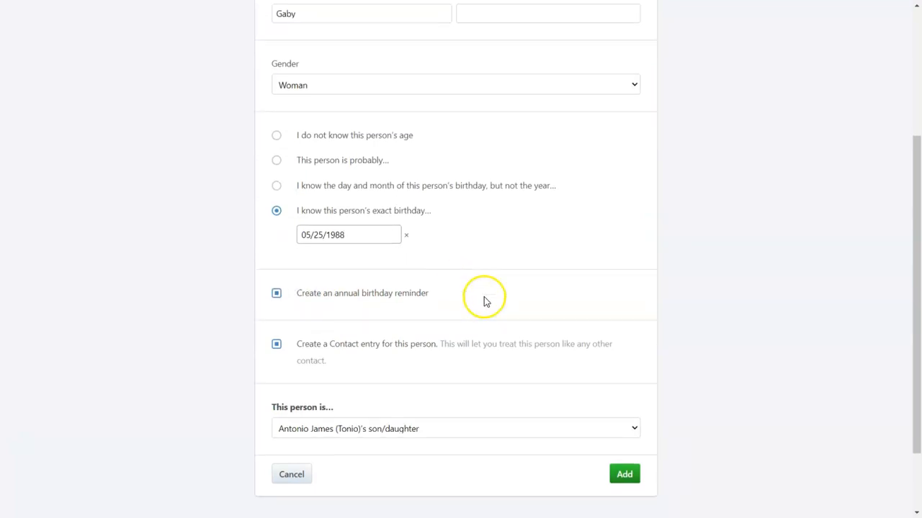
pyautogui.scroll(-3)
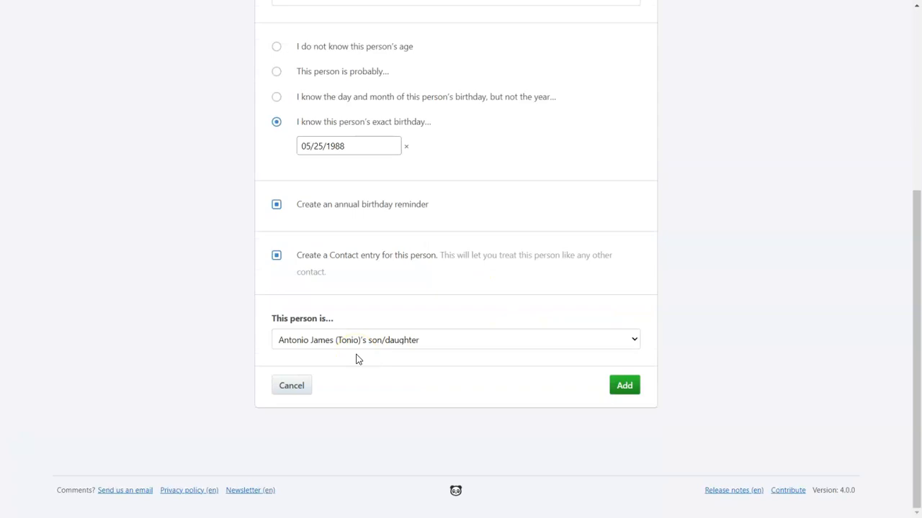
pyautogui.click(455, 339)
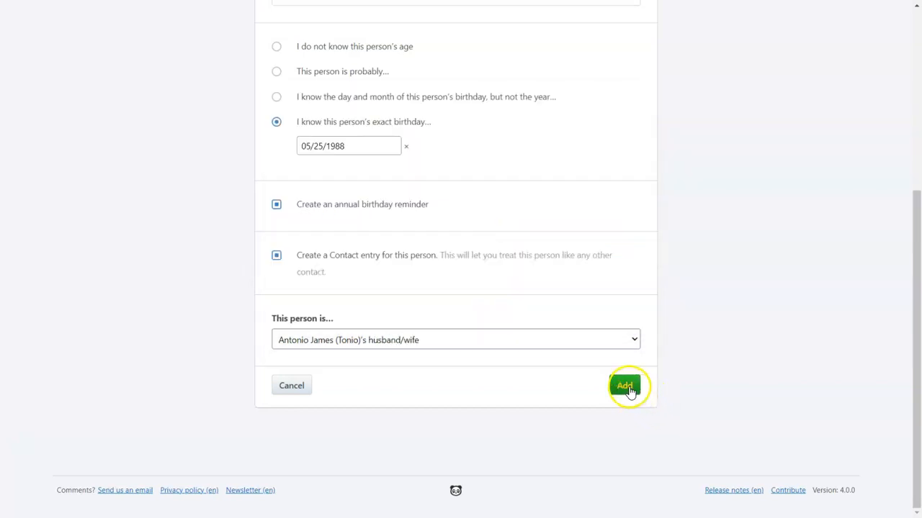
pyautogui.click(623, 386)
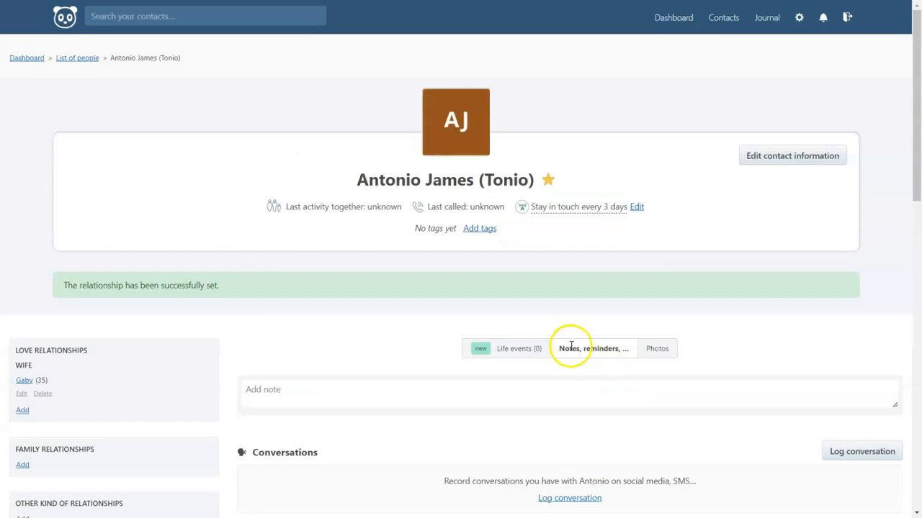
pyautogui.scroll(-3)
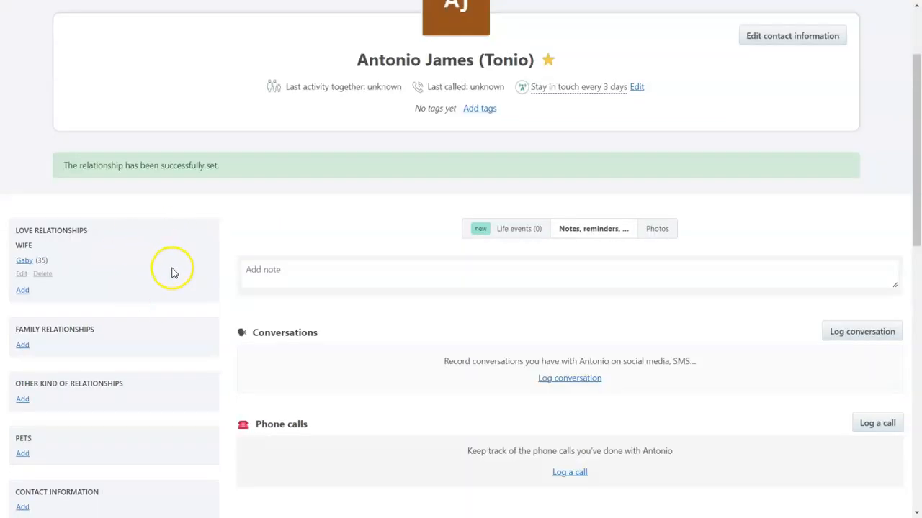
pyautogui.scroll(-3)
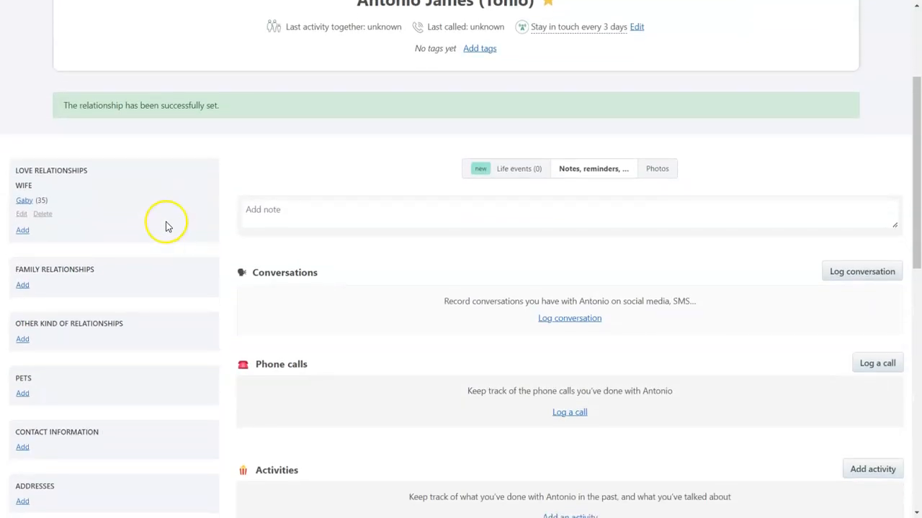
pyautogui.moveTo(199, 225)
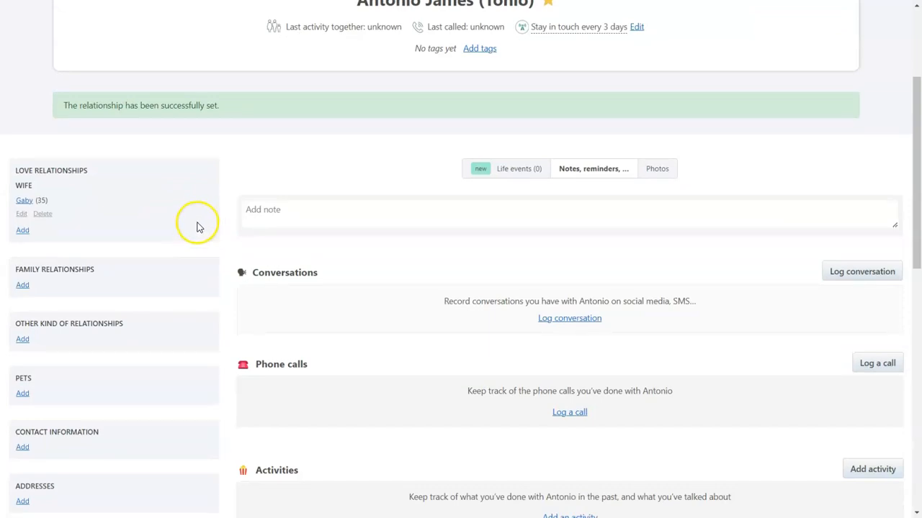
pyautogui.scroll(-3)
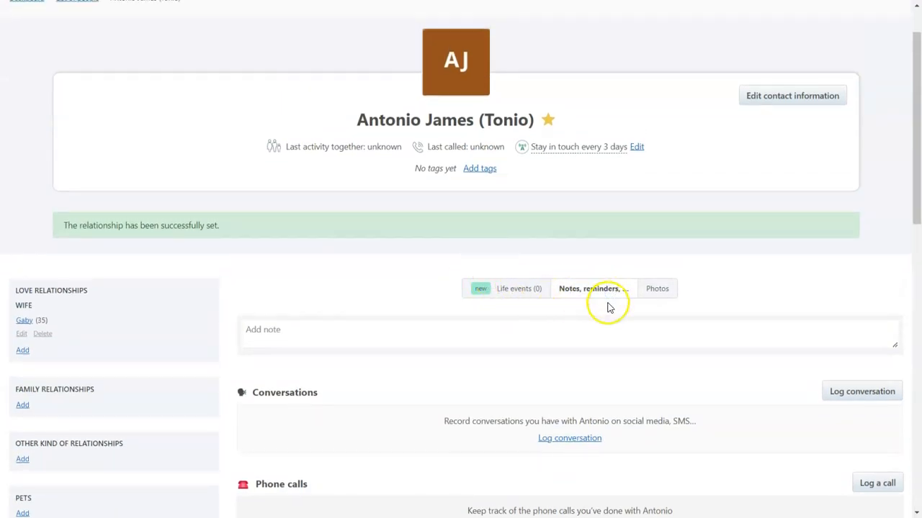
pyautogui.scroll(-3)
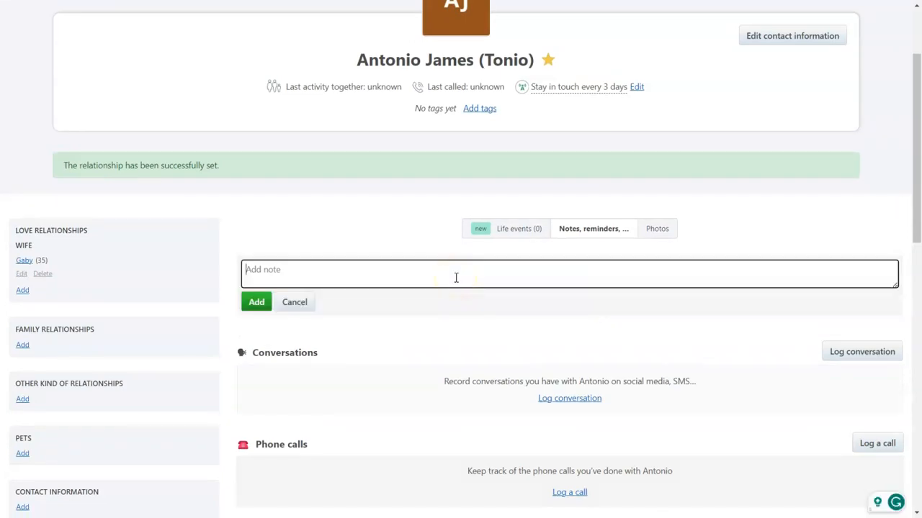
pyautogui.write('F')
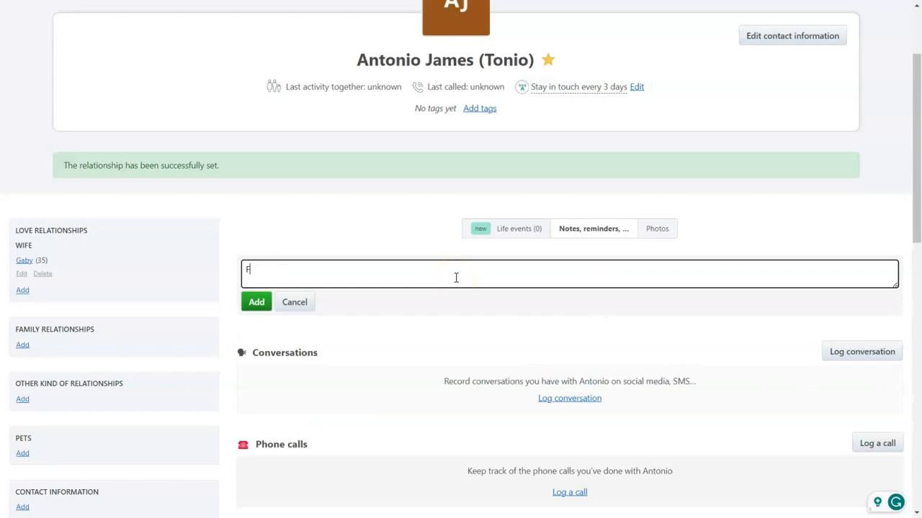
pyautogui.write('an of sports car and')
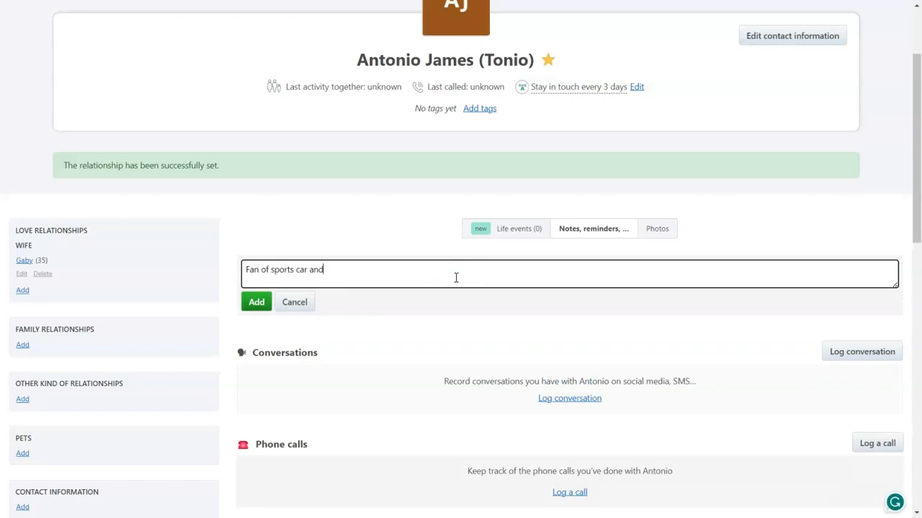
pyautogui.write('basketball')
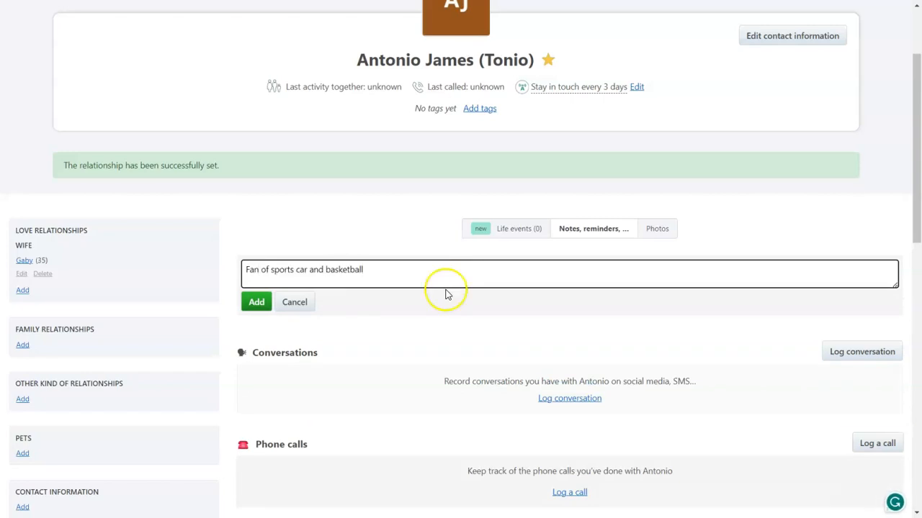
pyautogui.click(257, 302)
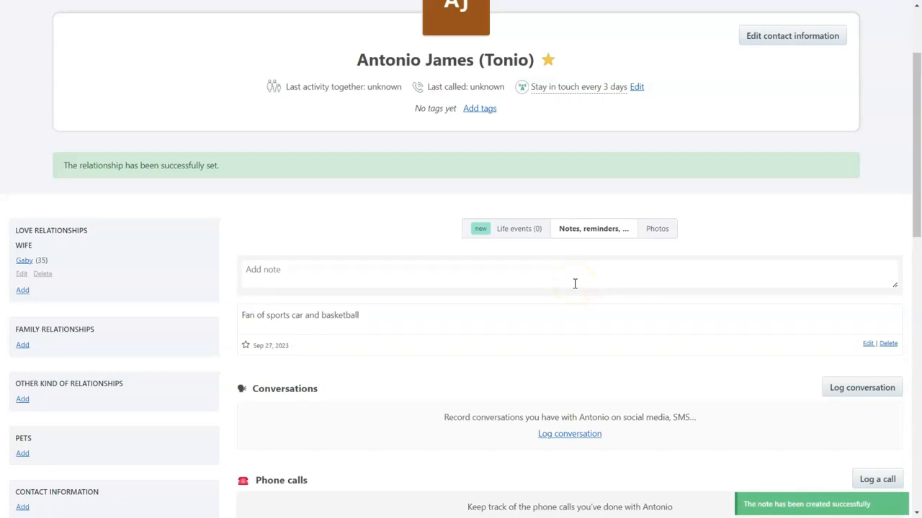
pyautogui.scroll(-3)
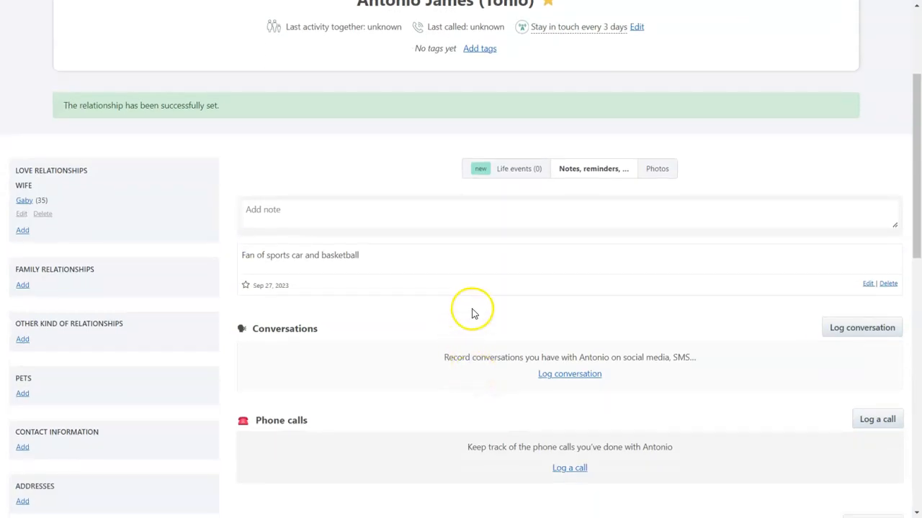
pyautogui.scroll(-3)
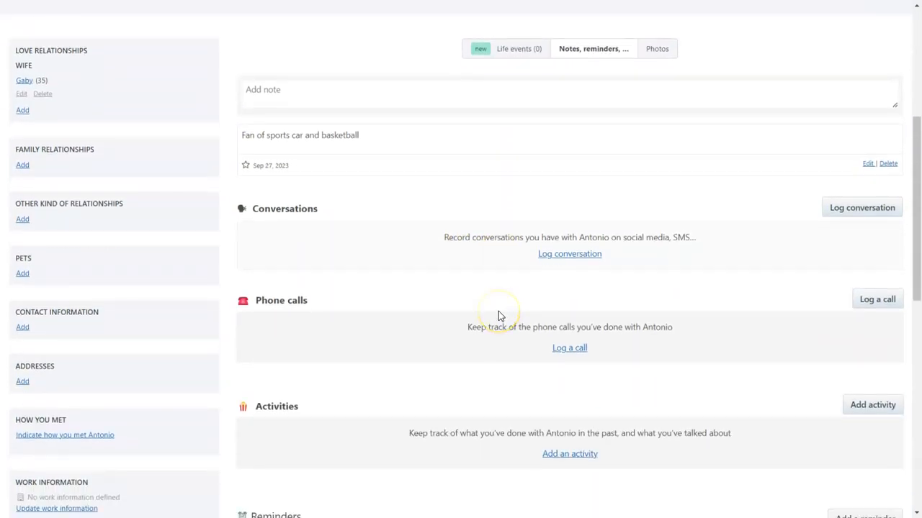
pyautogui.scroll(-3)
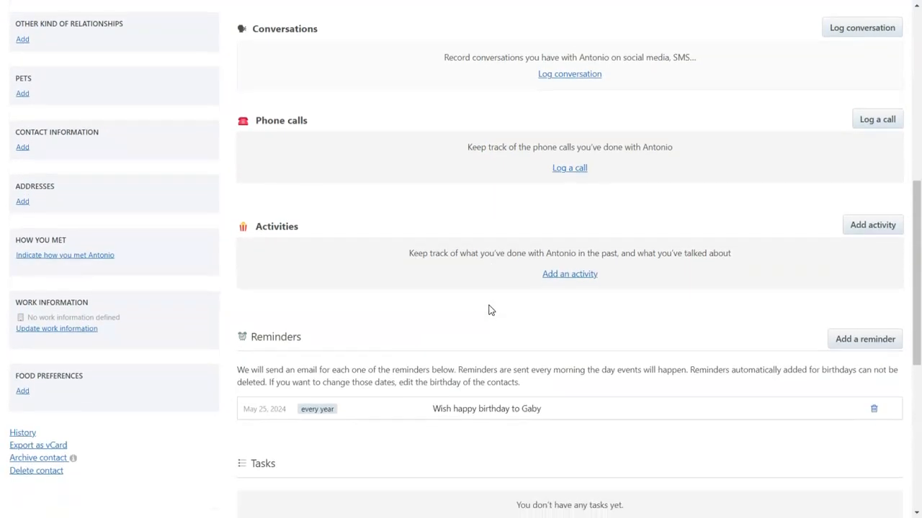
pyautogui.scroll(-3)
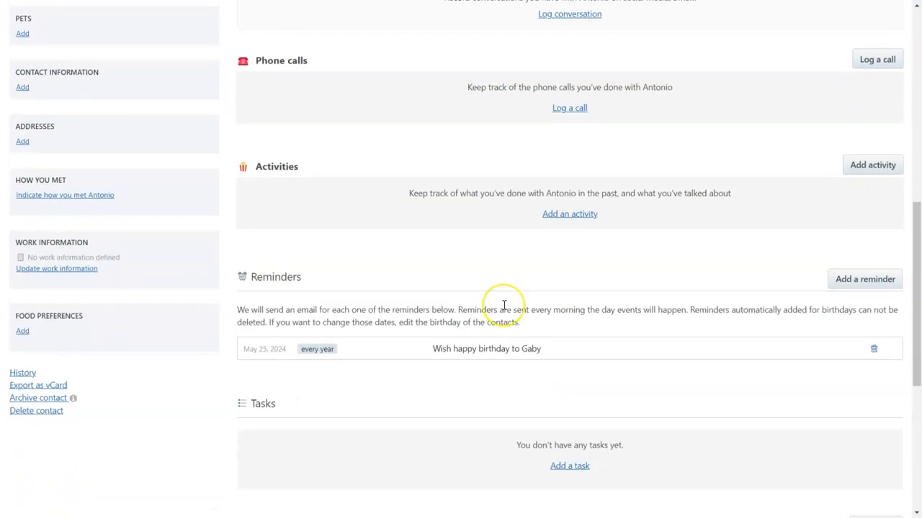
pyautogui.scroll(-3)
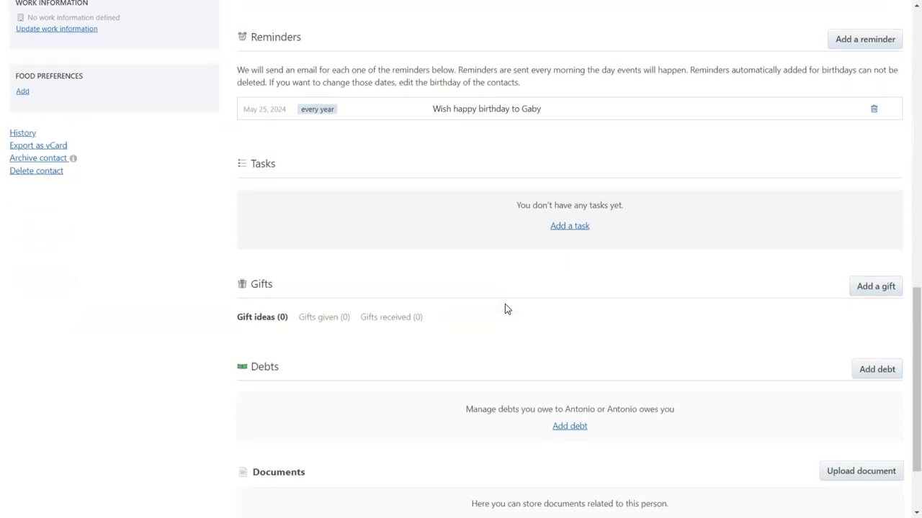
pyautogui.scroll(-3)
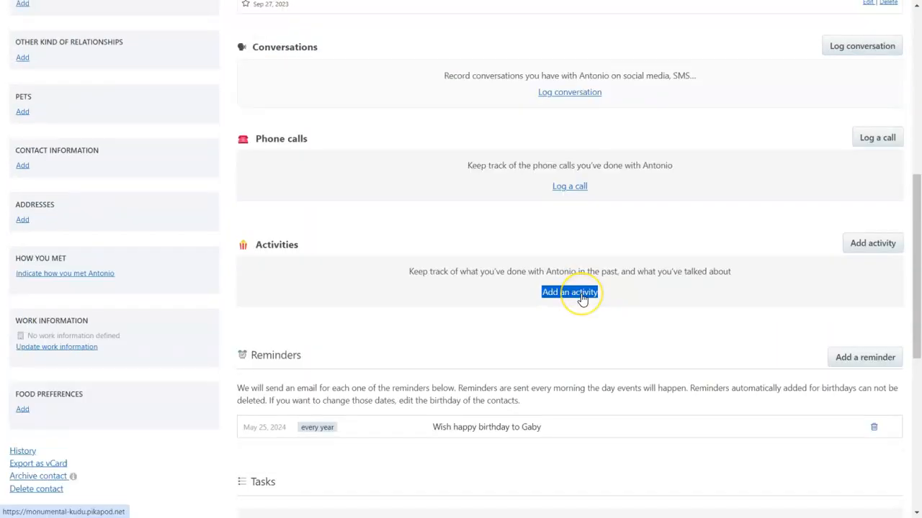
# Add the 'Played basketball' activity with Antonio, dated September 13, 2023.
pyautogui.click(569, 291)
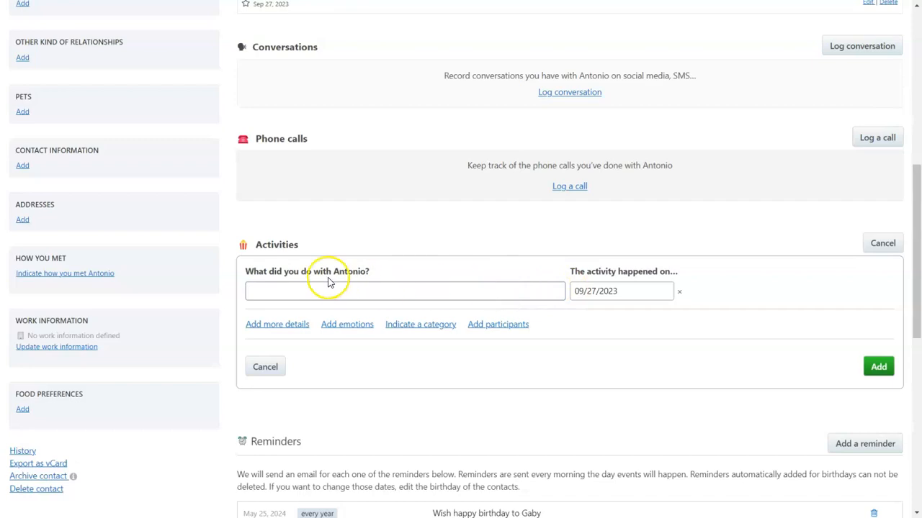
pyautogui.write('Played basketball')
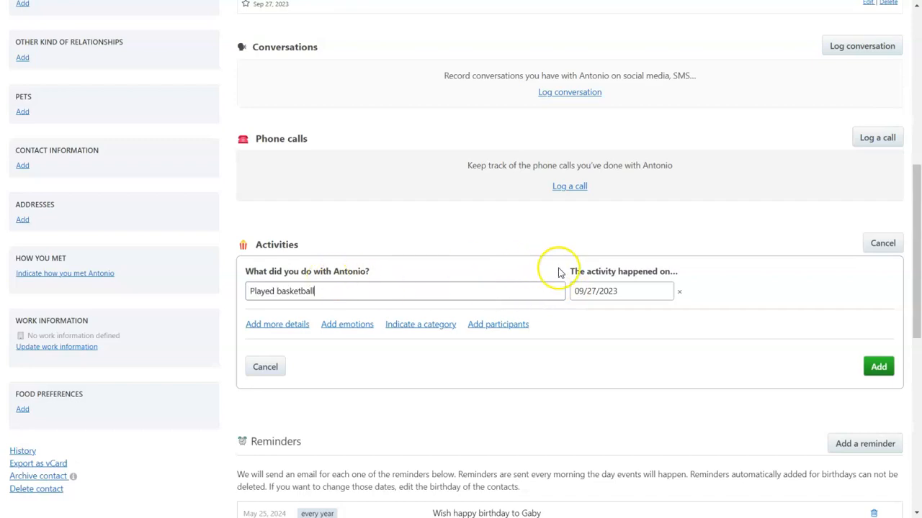
pyautogui.click(620, 290)
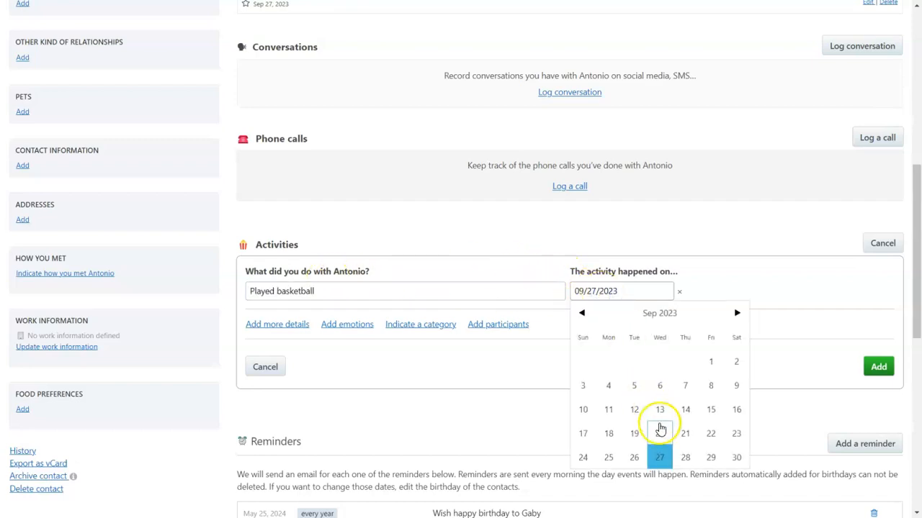
pyautogui.click(659, 410)
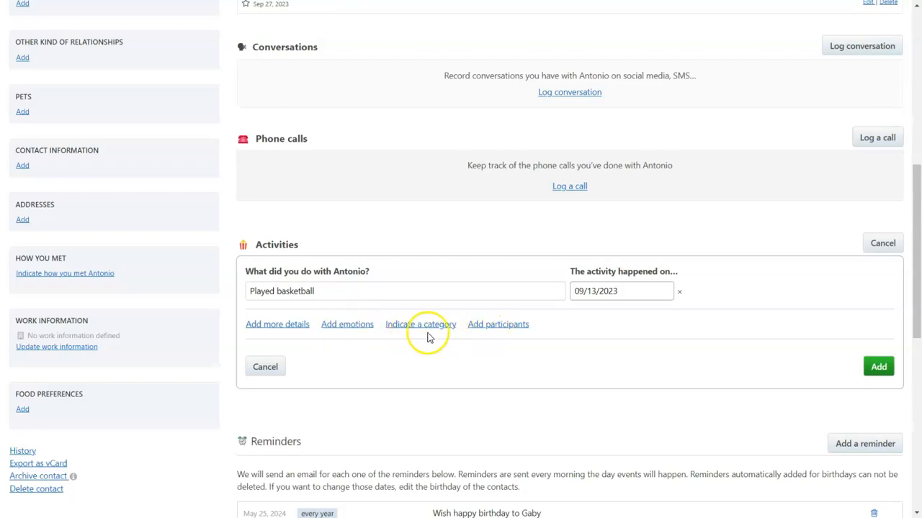
pyautogui.moveTo(475, 309)
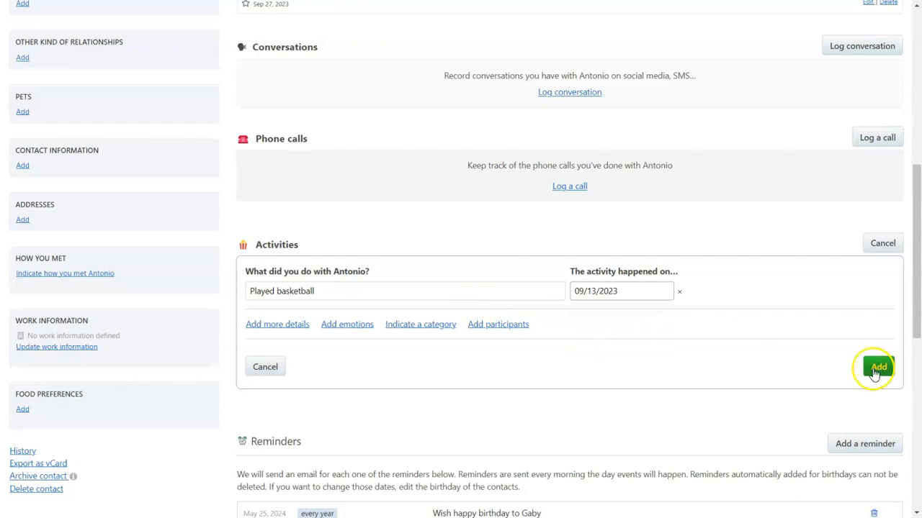
pyautogui.click(877, 367)
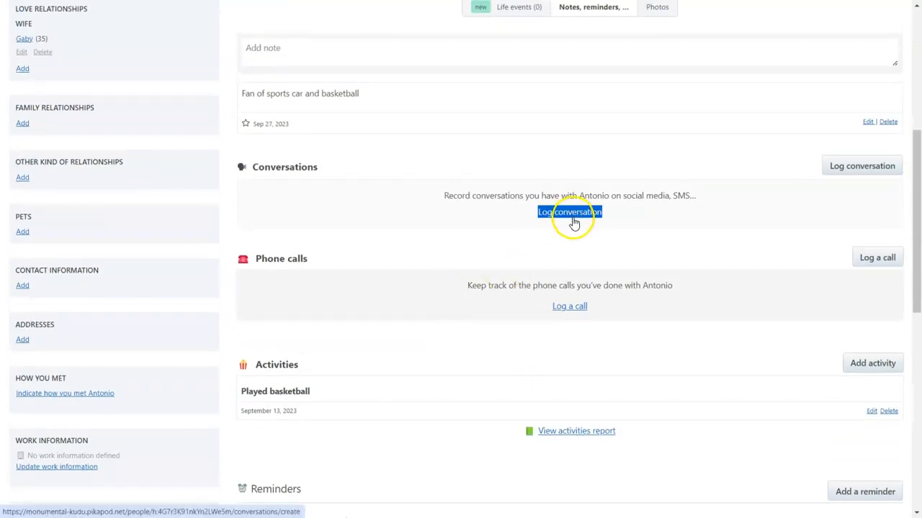
# Log yesterday's phone call: 'When are you leaving for your vacation?' answered 'October 15'.
pyautogui.click(569, 212)
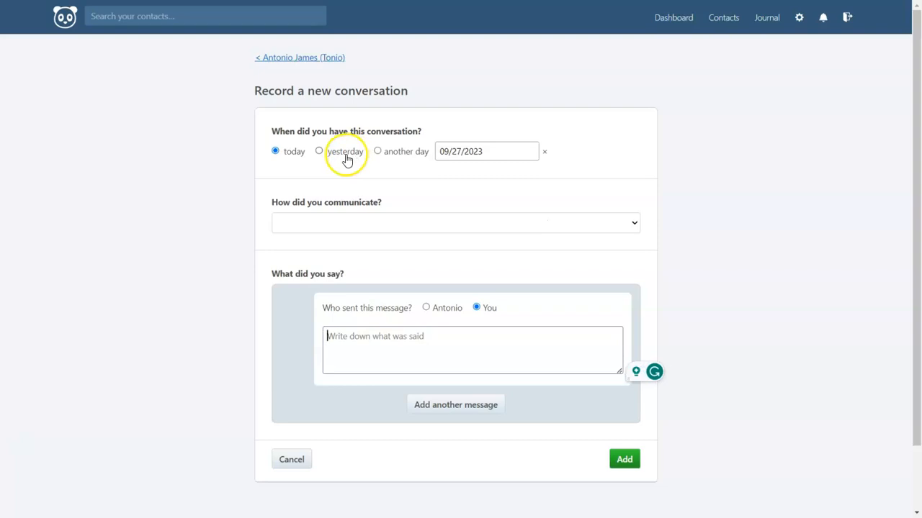
pyautogui.click(319, 151)
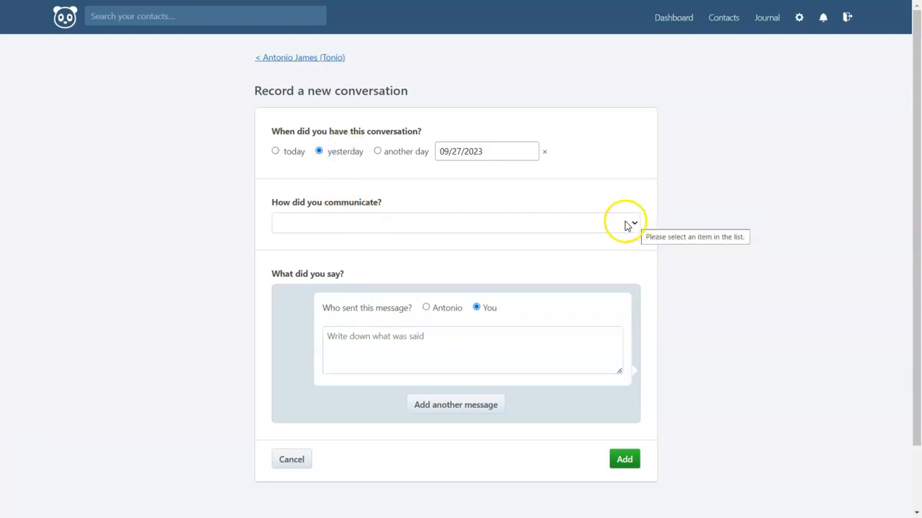
pyautogui.moveTo(493, 229)
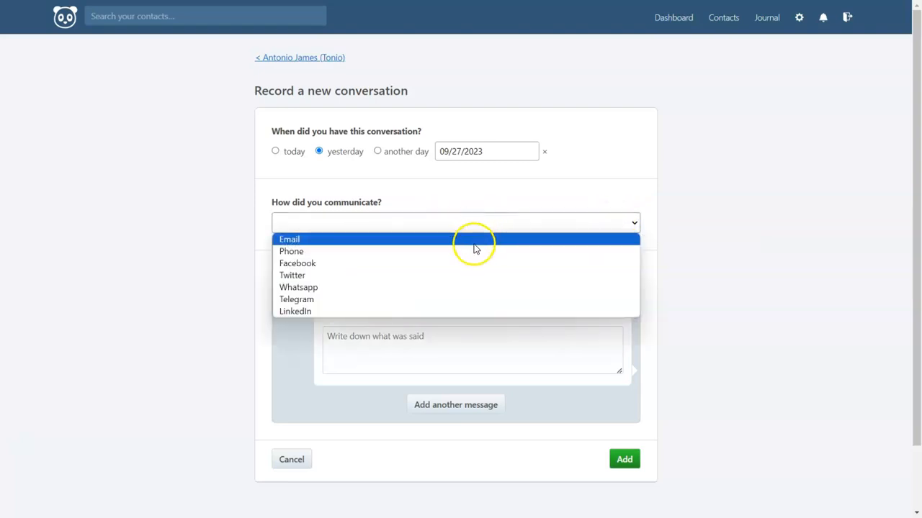
pyautogui.moveTo(457, 287)
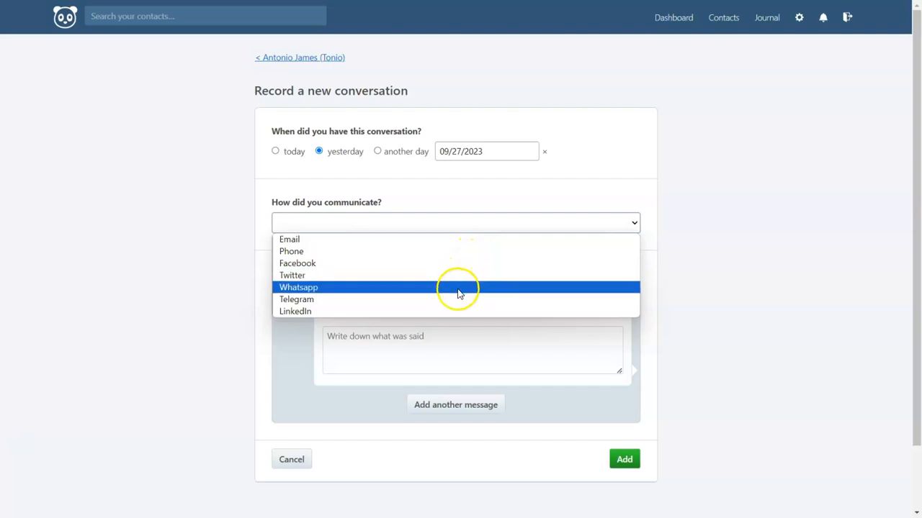
pyautogui.moveTo(424, 251)
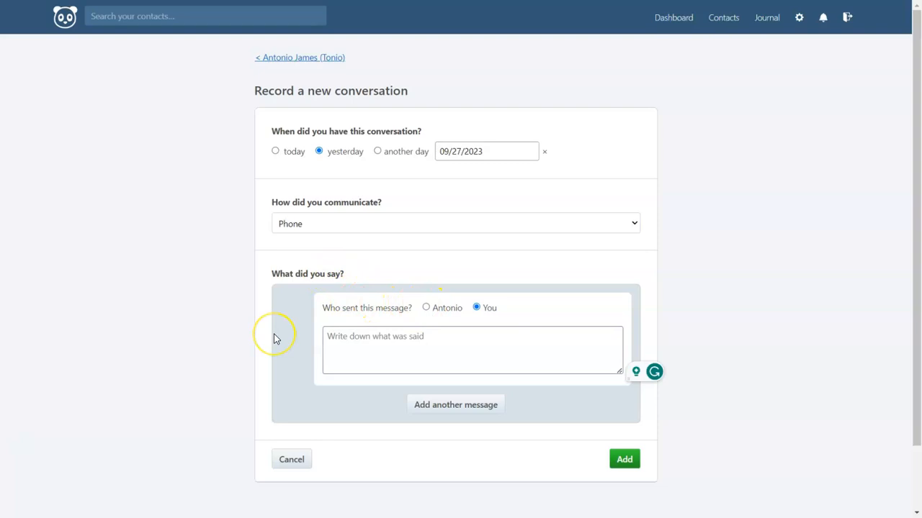
pyautogui.click(472, 349)
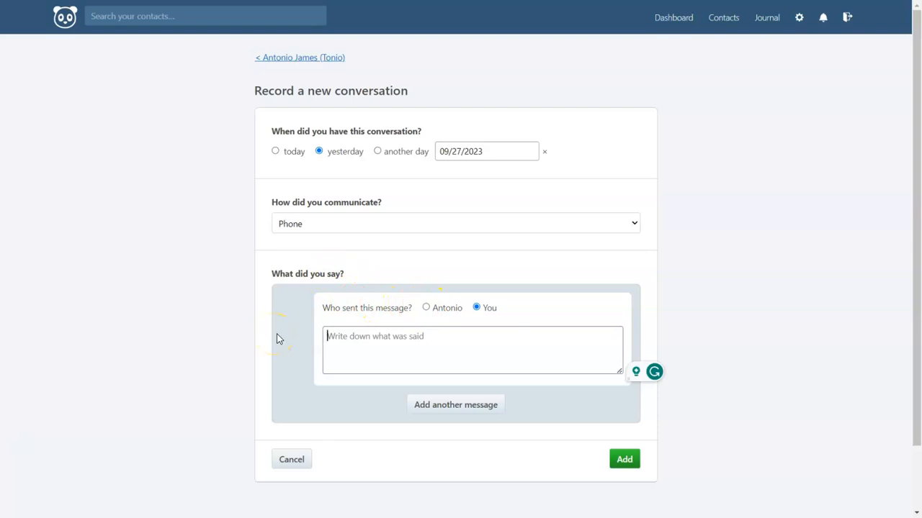
pyautogui.write('When are you leaving for your vacation?')
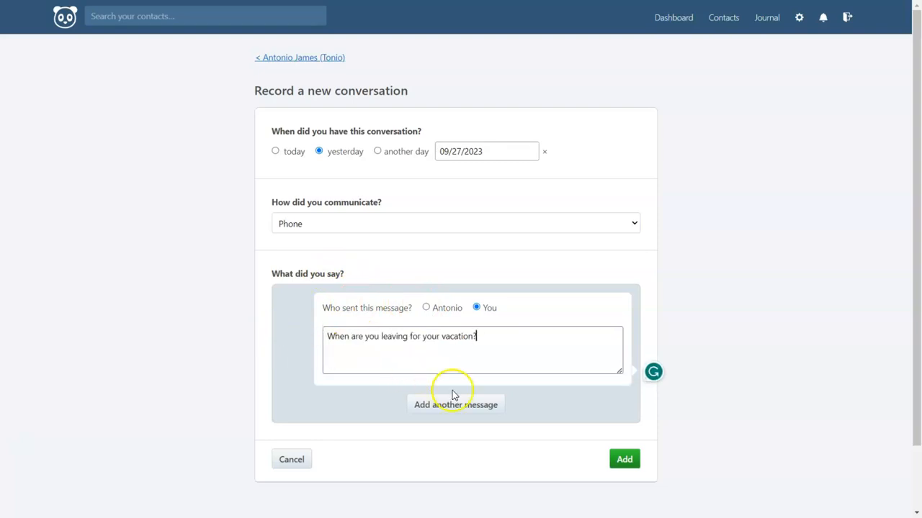
pyautogui.click(455, 404)
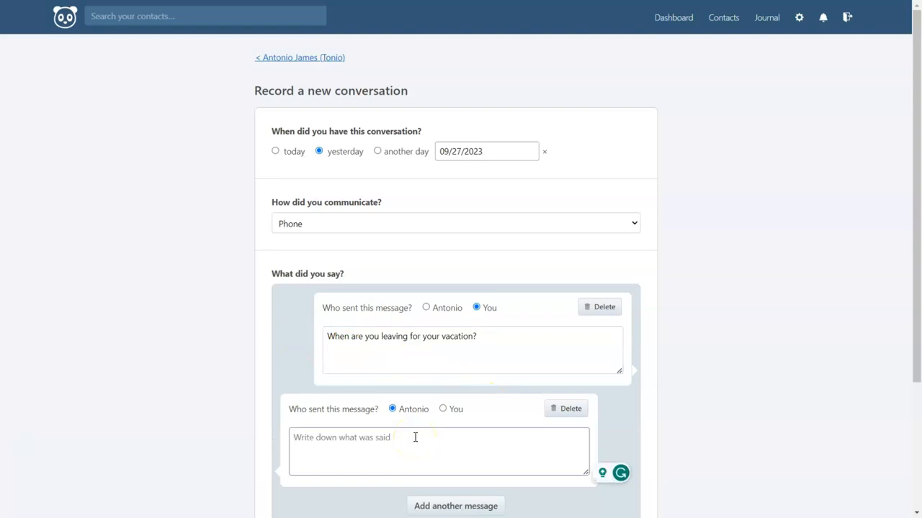
pyautogui.write('October 15')
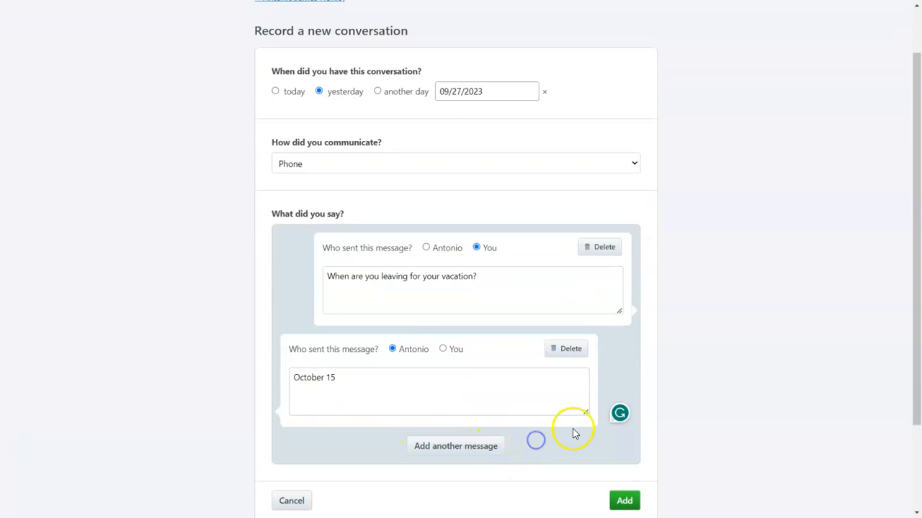
pyautogui.scroll(-3)
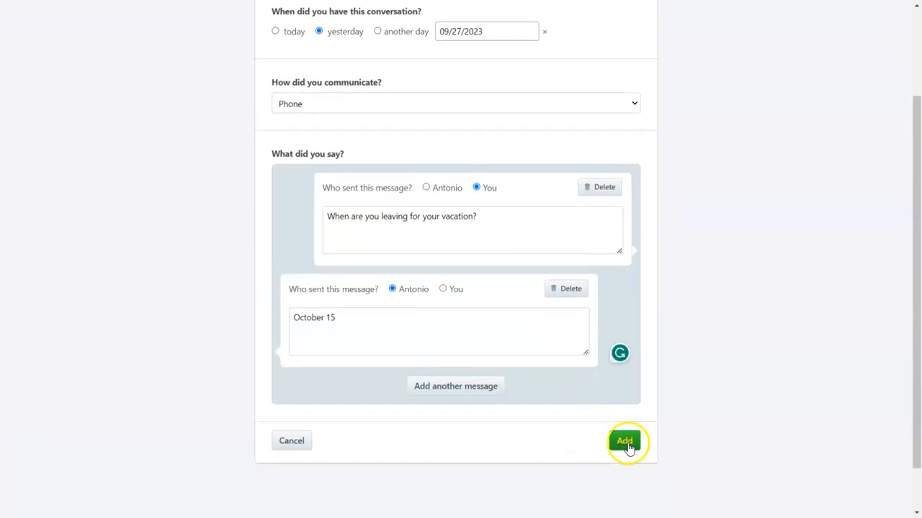
pyautogui.click(623, 441)
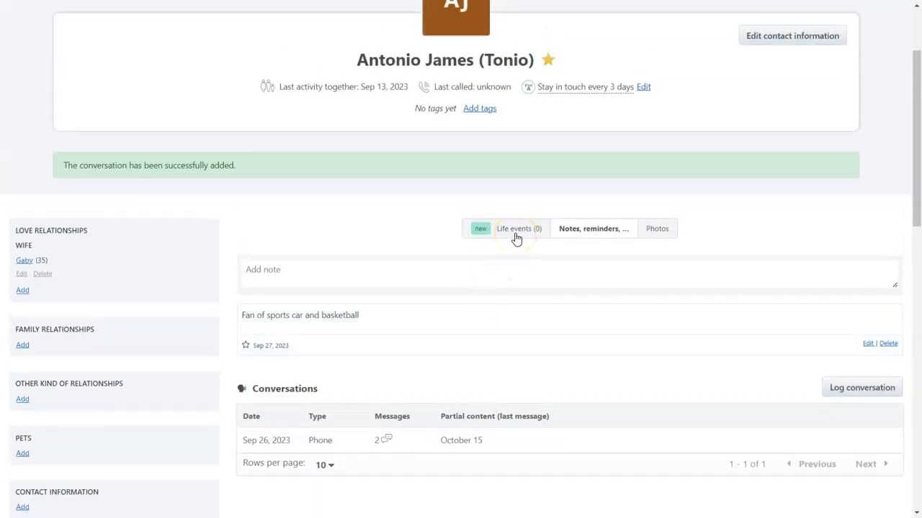
# Start a new life event for Antonio and list the Home & living event types.
pyautogui.click(518, 228)
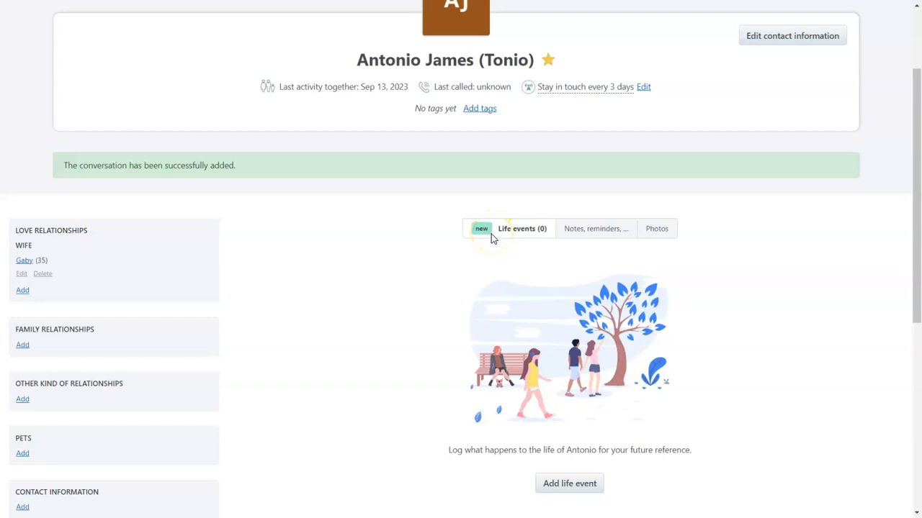
pyautogui.scroll(-3)
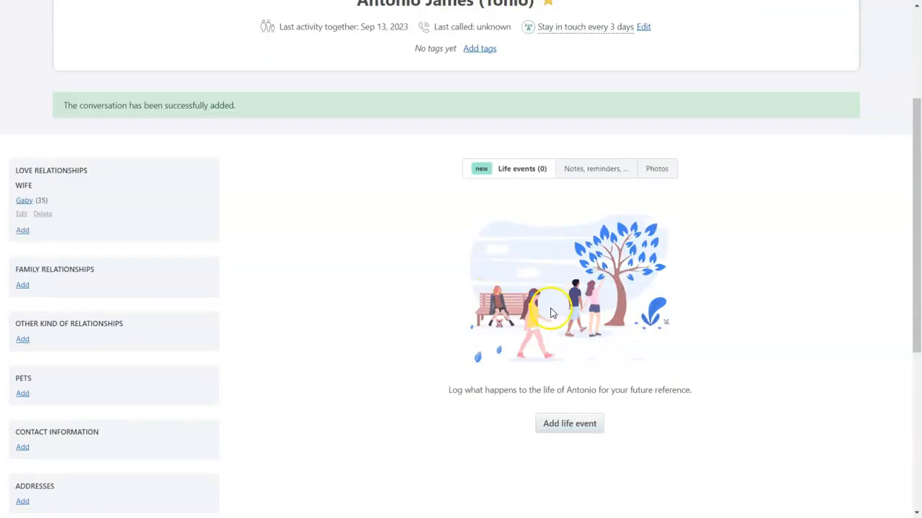
pyautogui.click(569, 424)
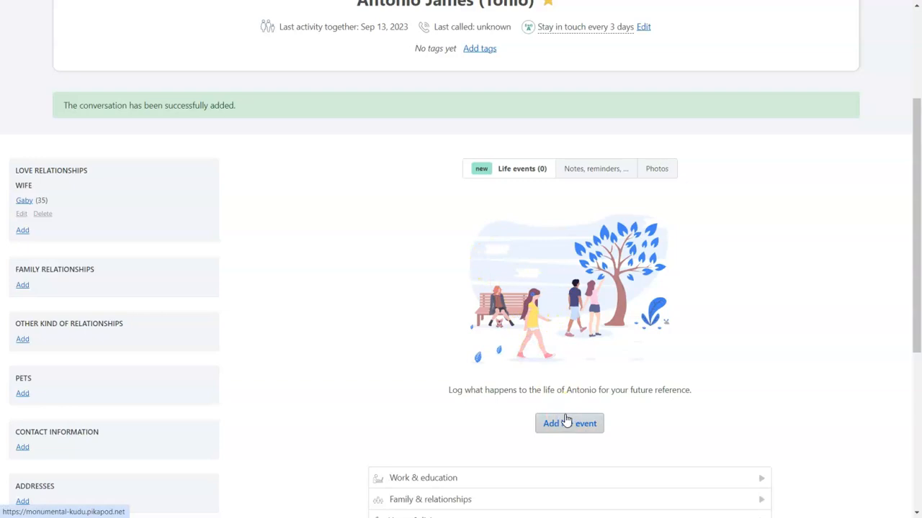
pyautogui.scroll(-3)
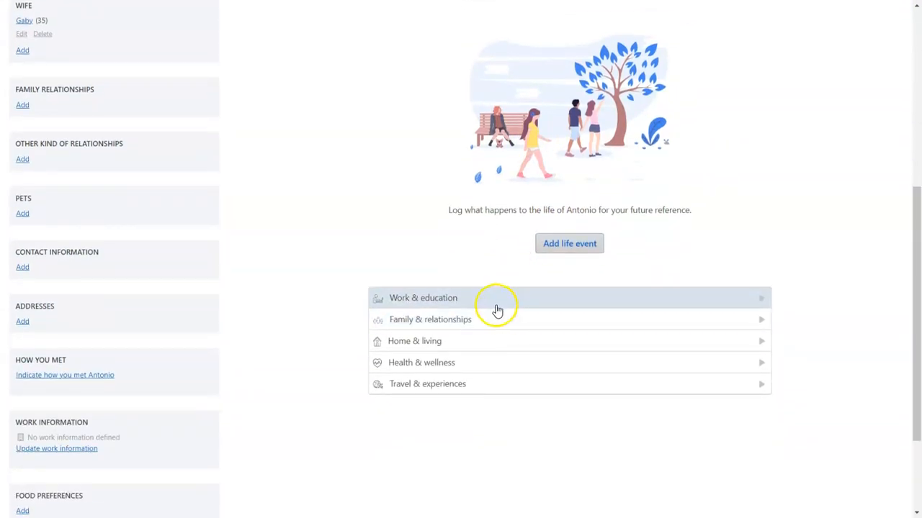
pyautogui.moveTo(328, 236)
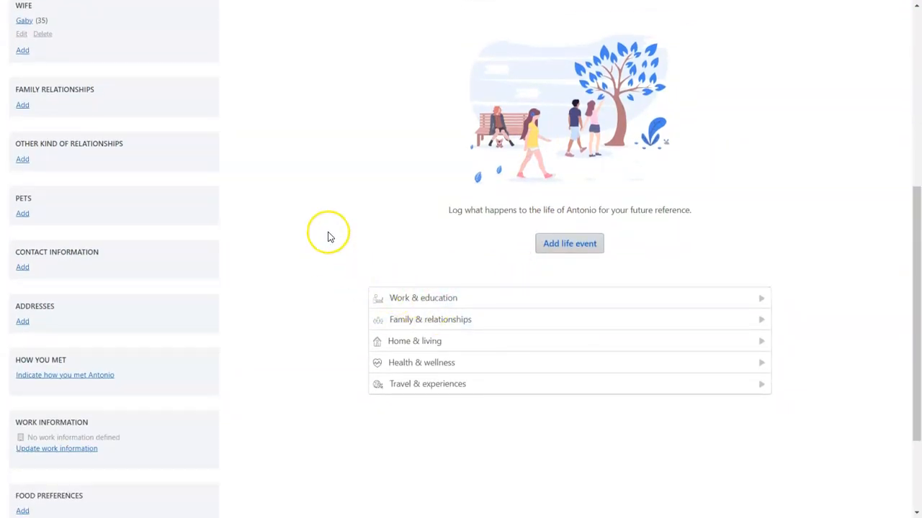
pyautogui.moveTo(382, 257)
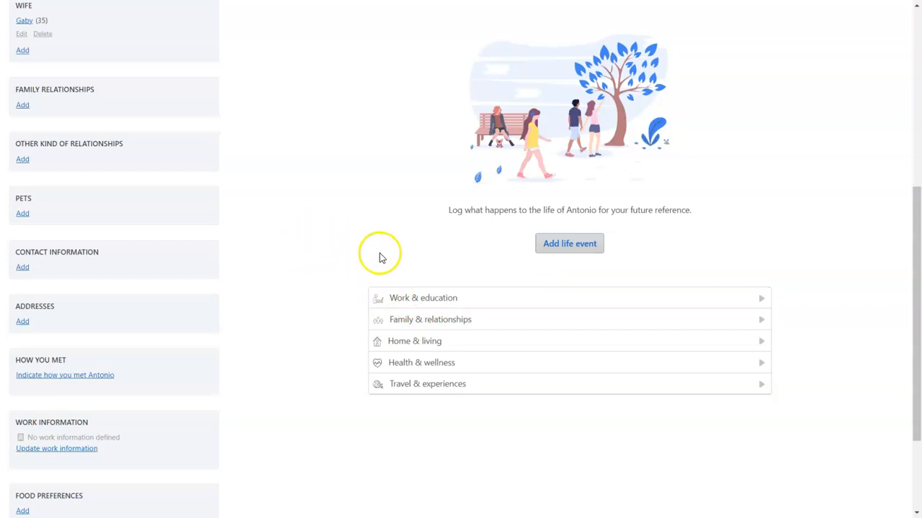
pyautogui.click(423, 297)
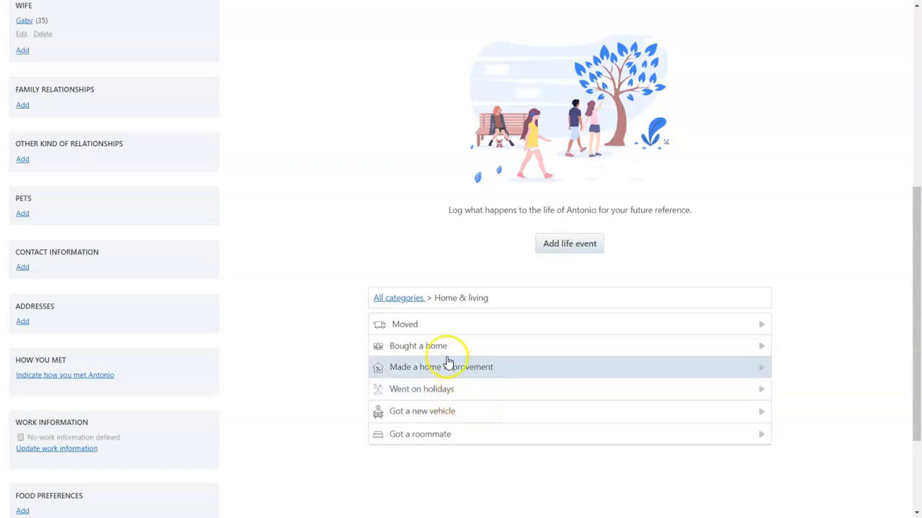
pyautogui.click(399, 297)
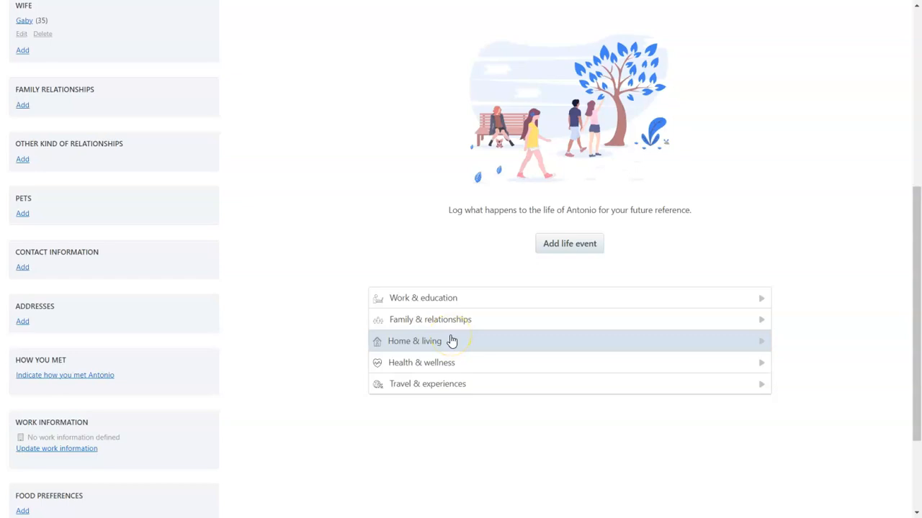
pyautogui.click(414, 340)
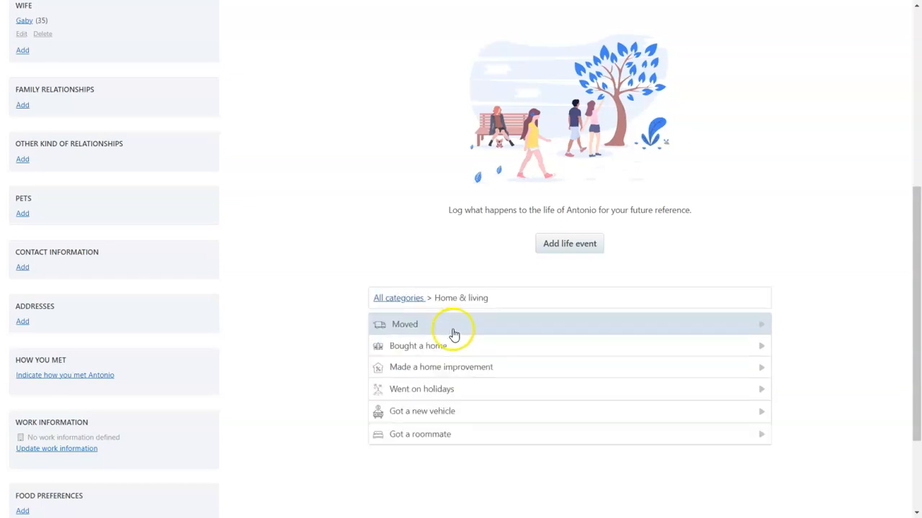
# Add a 'Moved' life event for Antonio dated 18 February 2022.
pyautogui.click(405, 324)
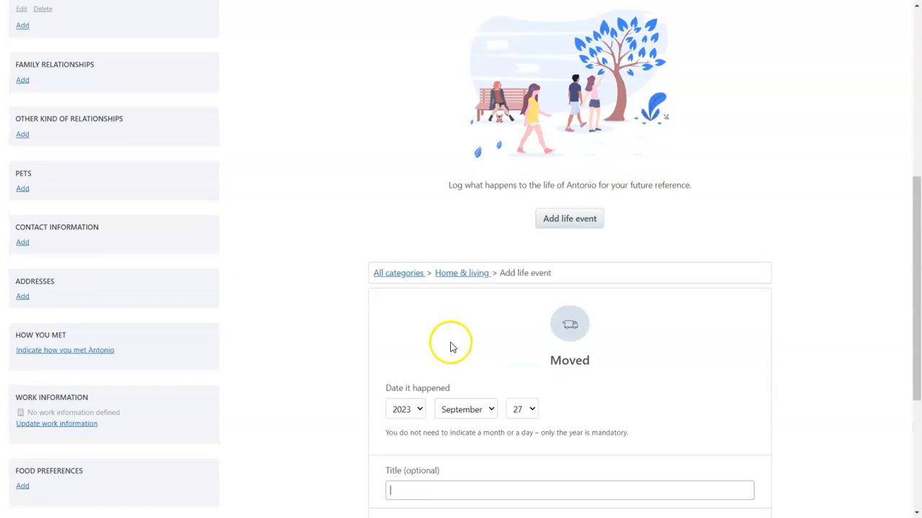
pyautogui.click(404, 409)
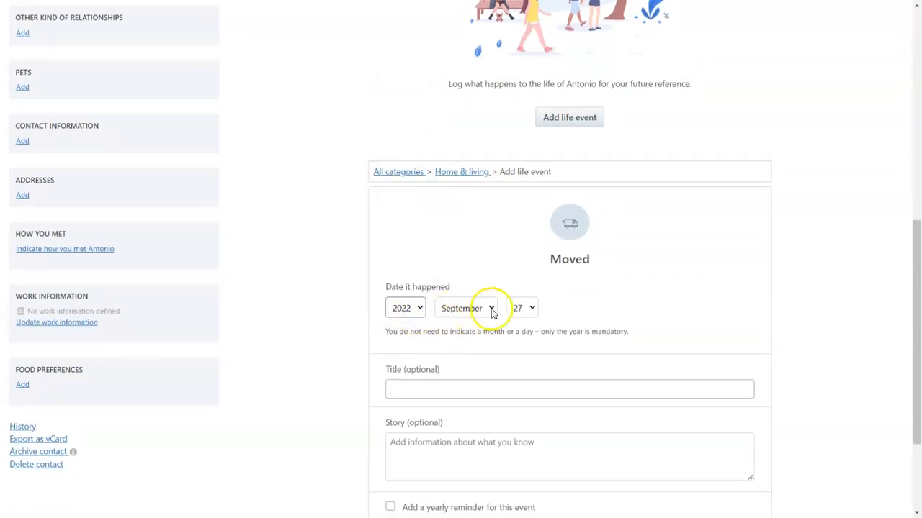
pyautogui.click(466, 307)
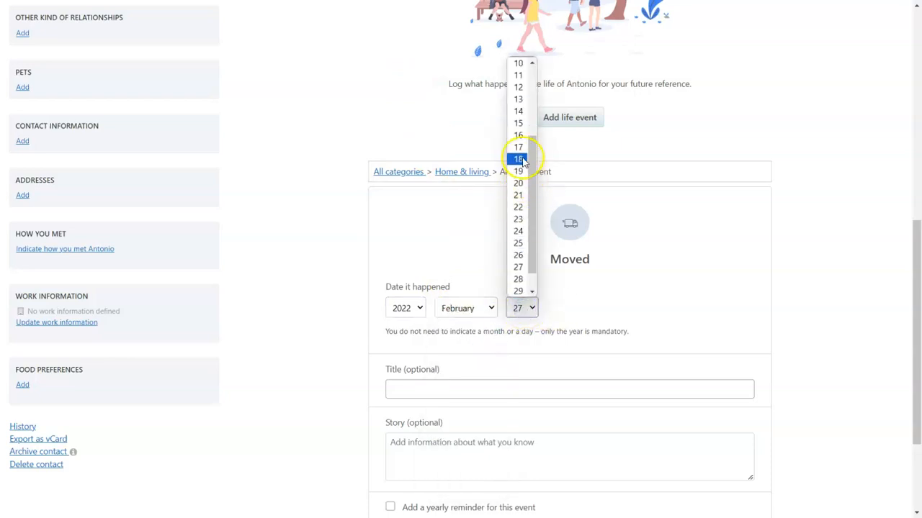
pyautogui.click(518, 159)
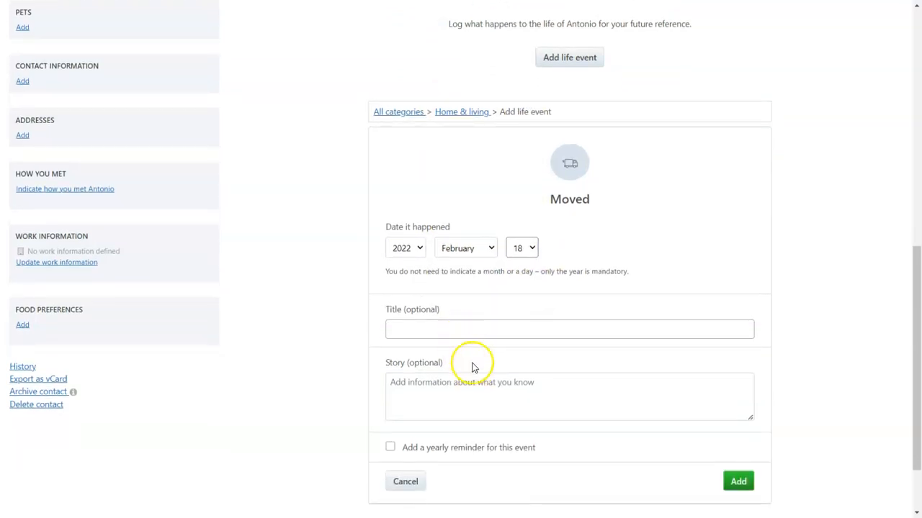
pyautogui.moveTo(442, 376)
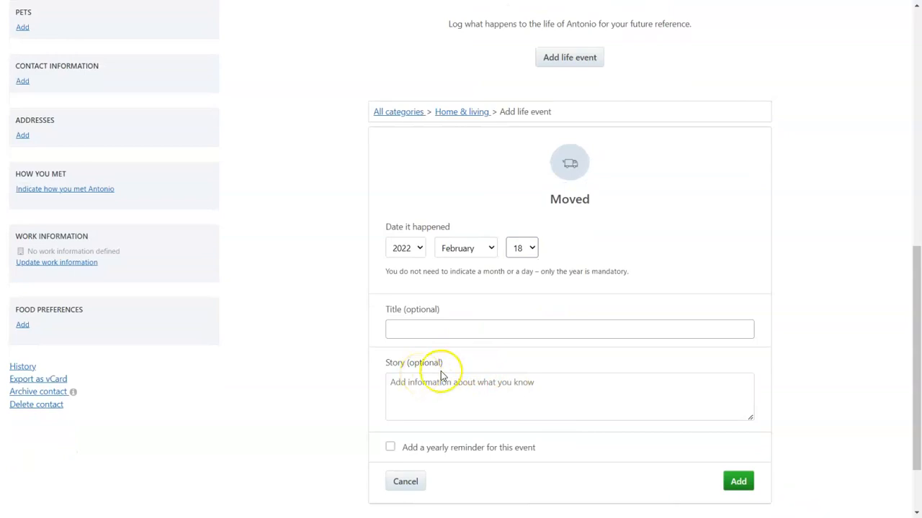
pyautogui.moveTo(458, 362)
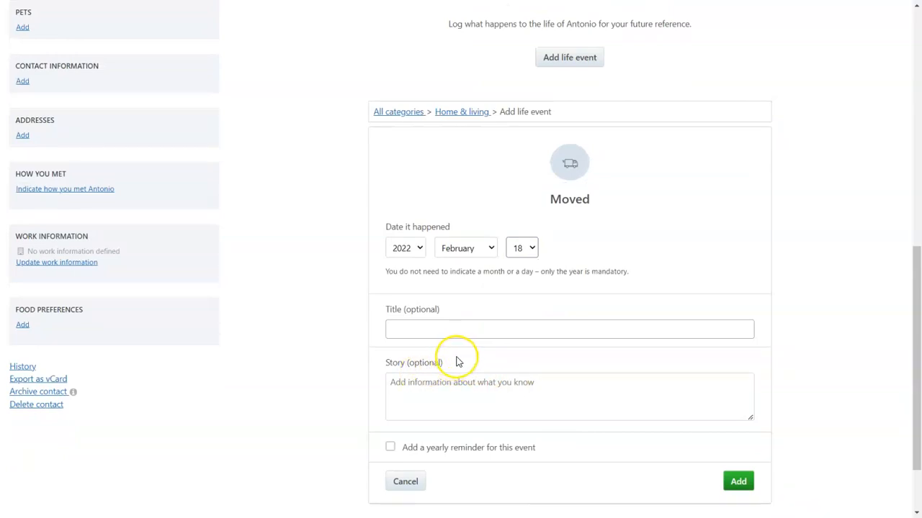
pyautogui.click(737, 481)
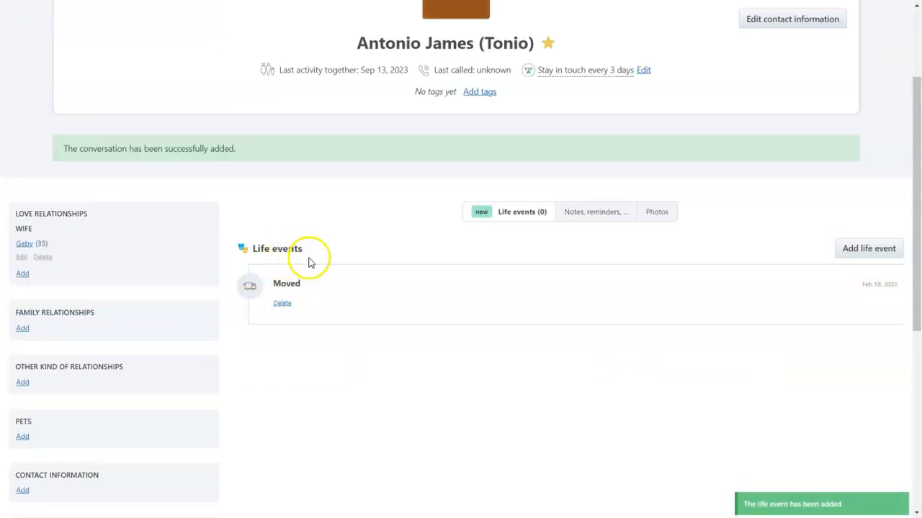
pyautogui.moveTo(583, 373)
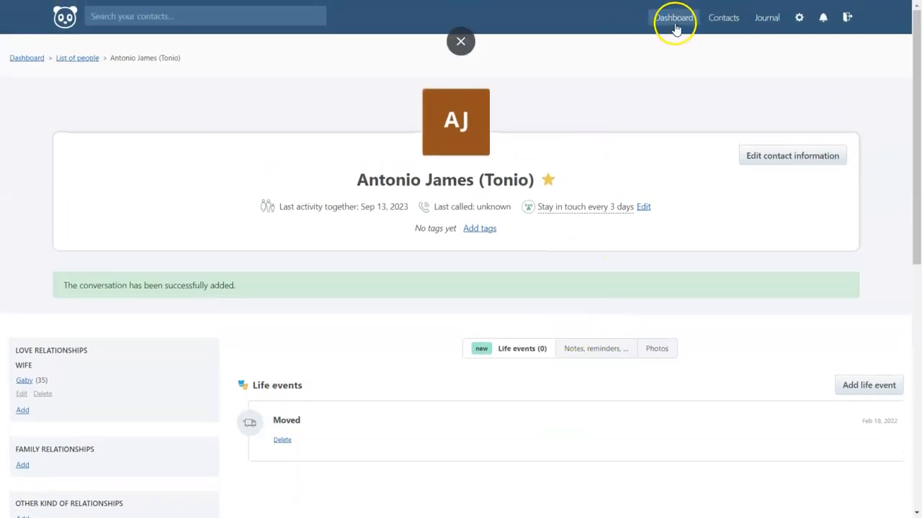
# Go to the Monica dashboard showing recent contacts and activity counts.
pyautogui.click(674, 17)
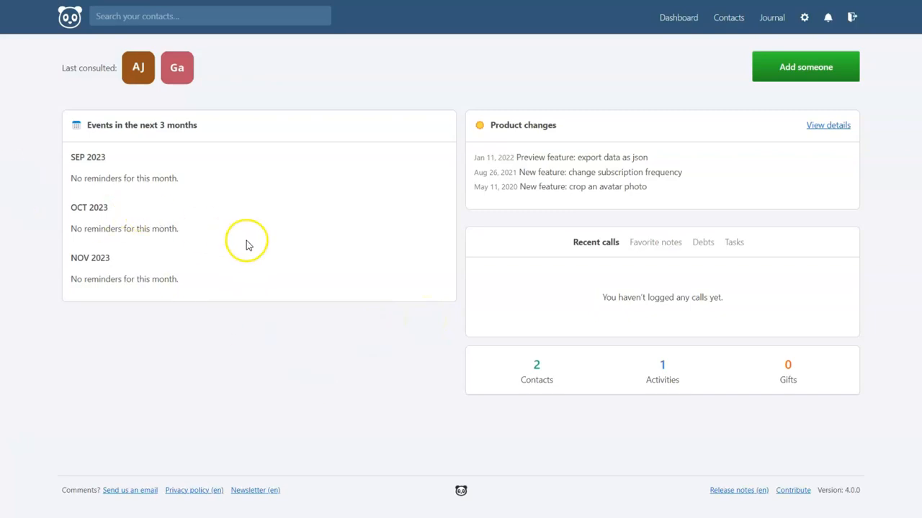
pyautogui.moveTo(229, 251)
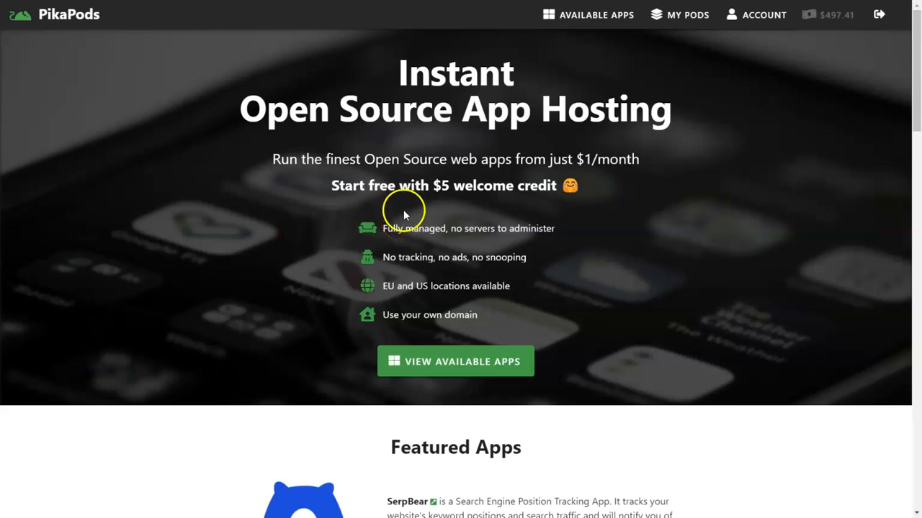
pyautogui.moveTo(353, 185)
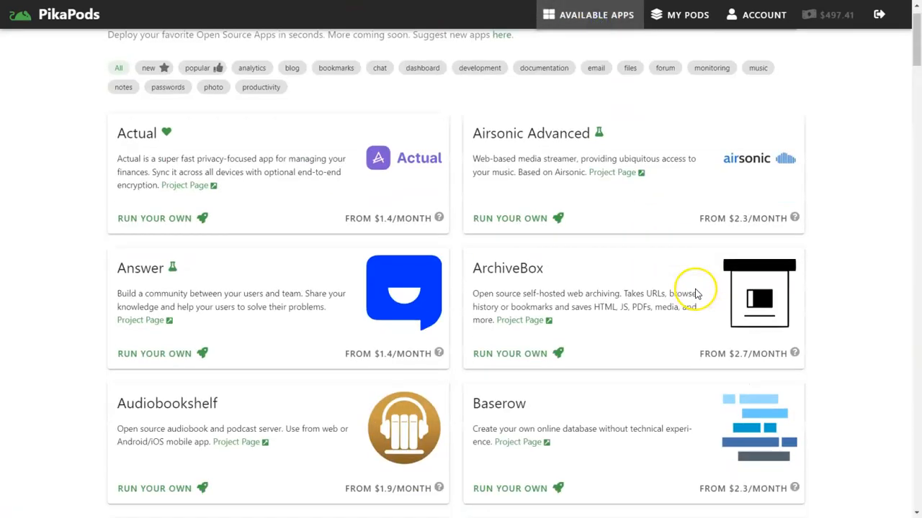
# Scroll the PikaPods app catalogue past FreshRSS, Ghost, Gitea and GlitchTip.
pyautogui.scroll(-3)
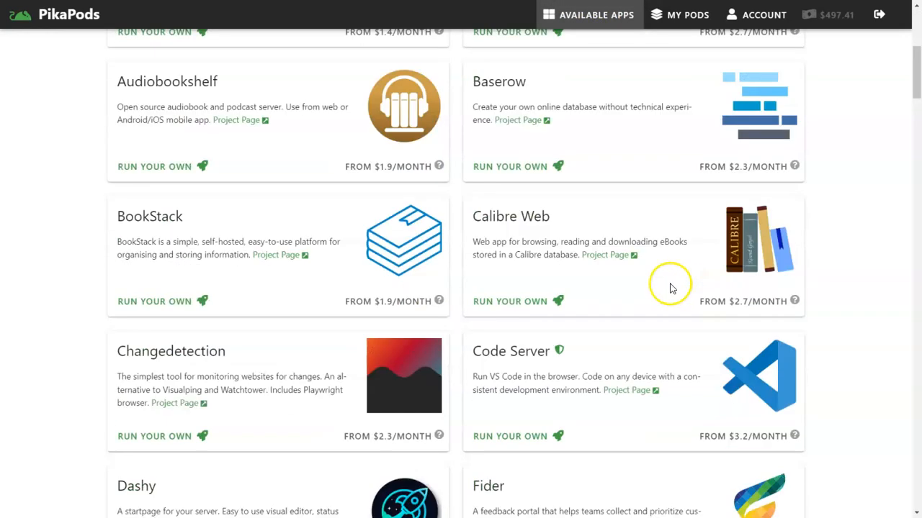
pyautogui.scroll(-3)
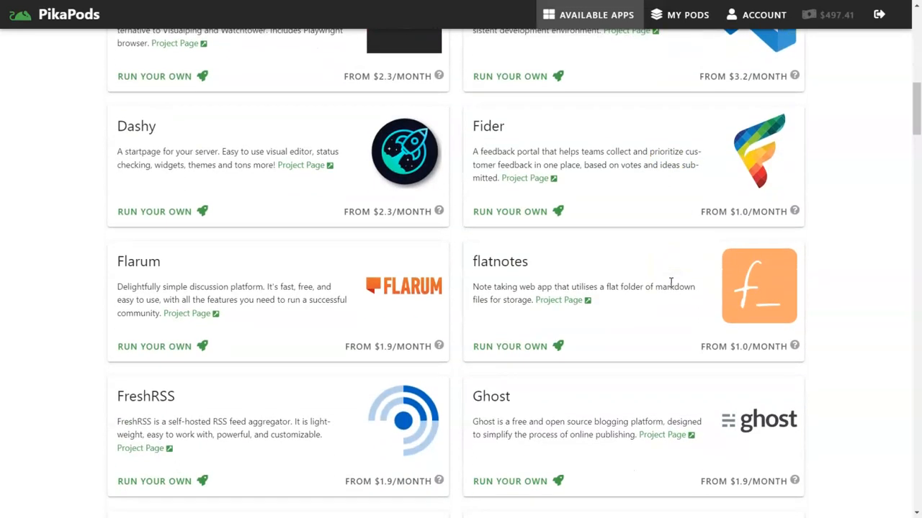
pyautogui.moveTo(670, 282)
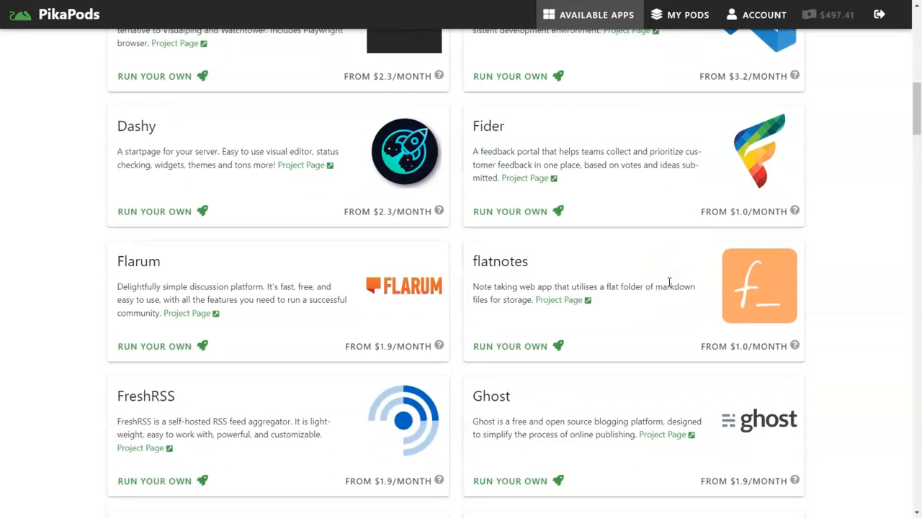
pyautogui.scroll(-3)
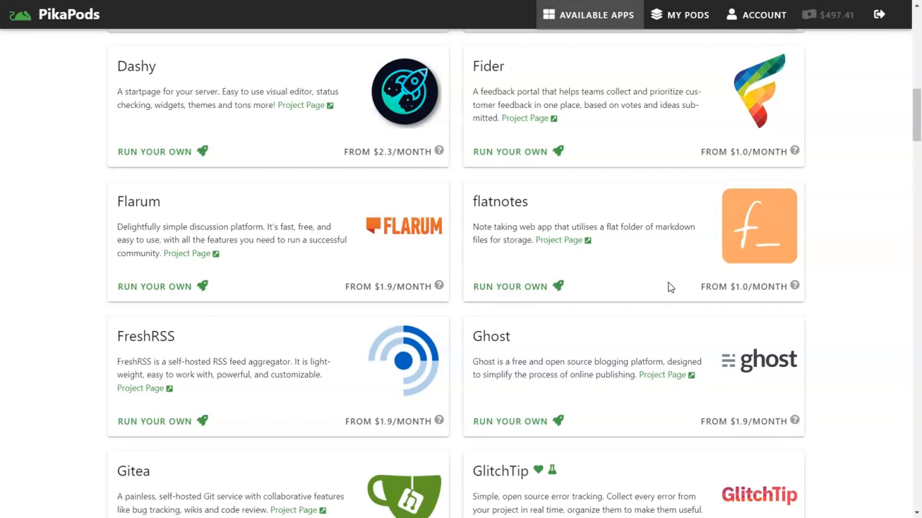
pyautogui.scroll(-3)
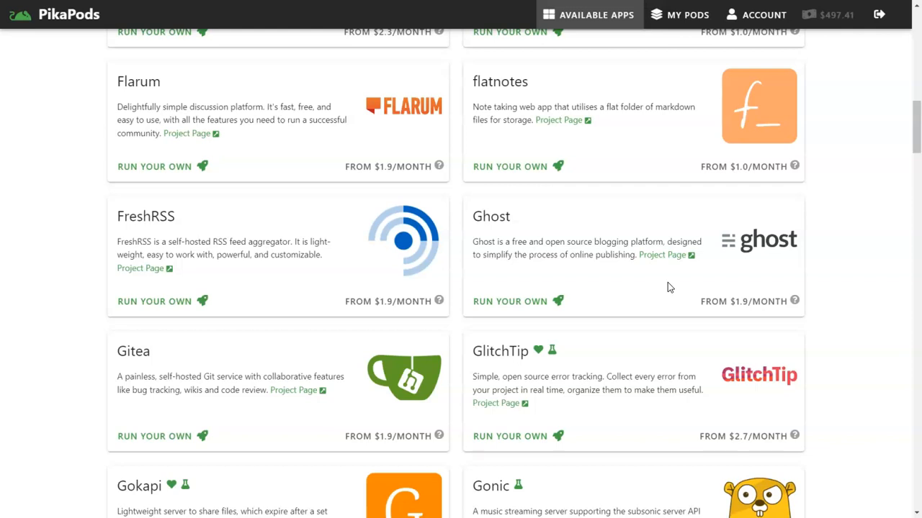
pyautogui.scroll(-3)
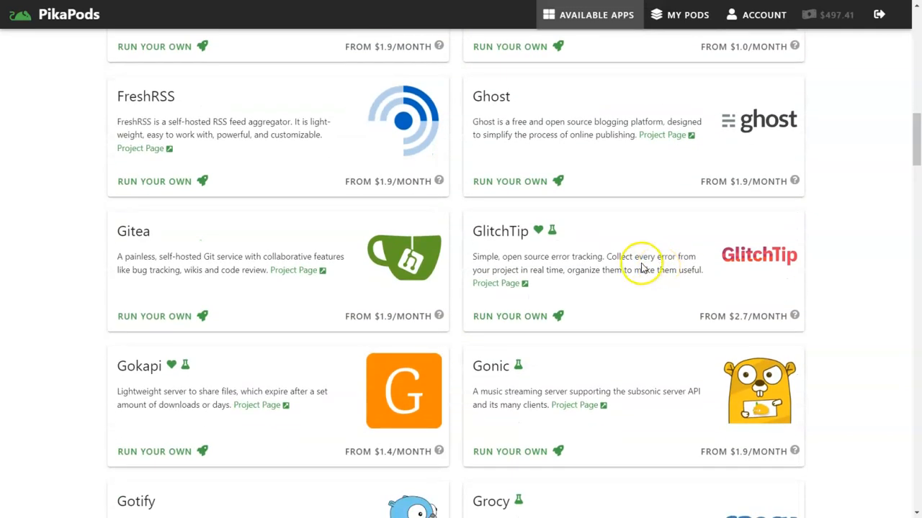